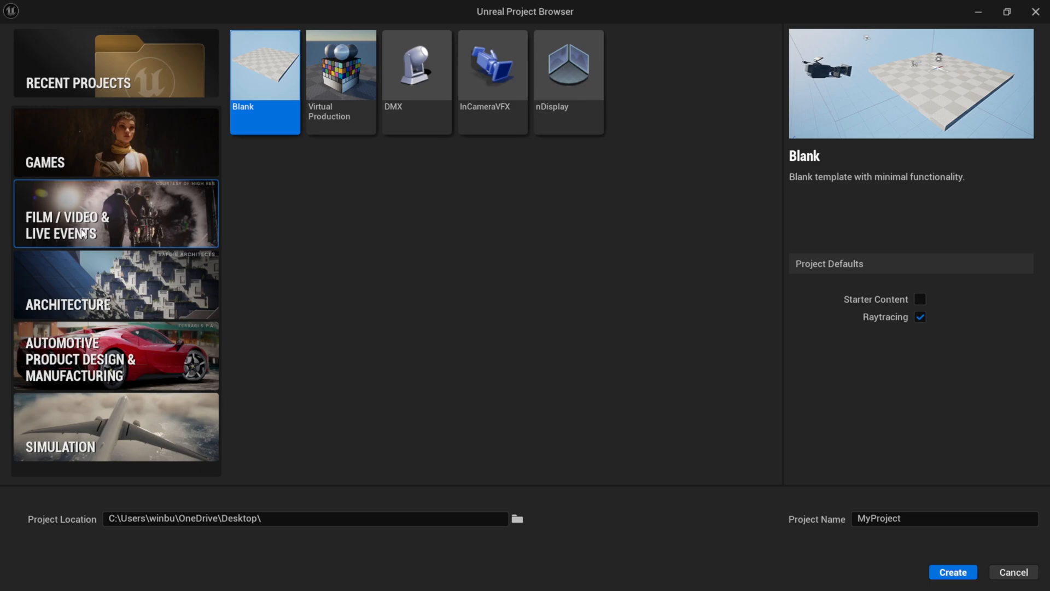
{"action": "mouse_move", "coordinate": [725, 374]}
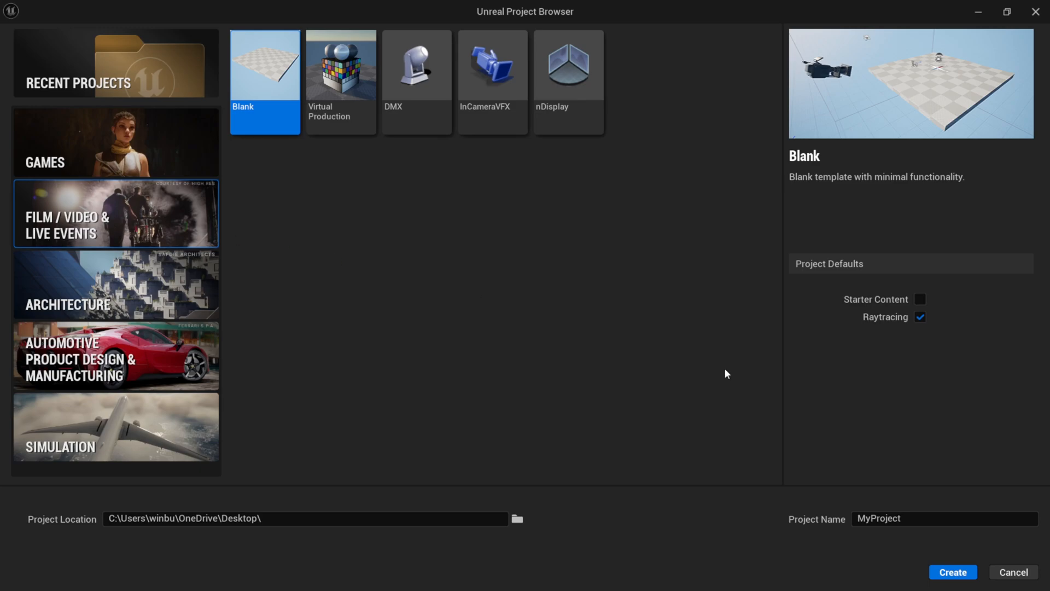
{"action": "mouse_move", "coordinate": [897, 320]}
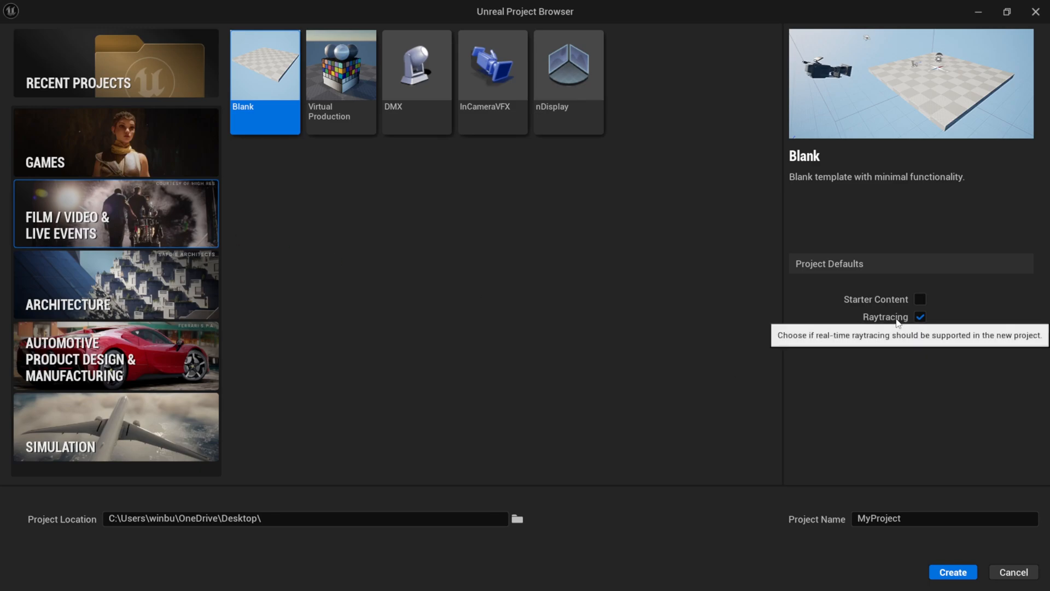
{"action": "mouse_move", "coordinate": [693, 335]}
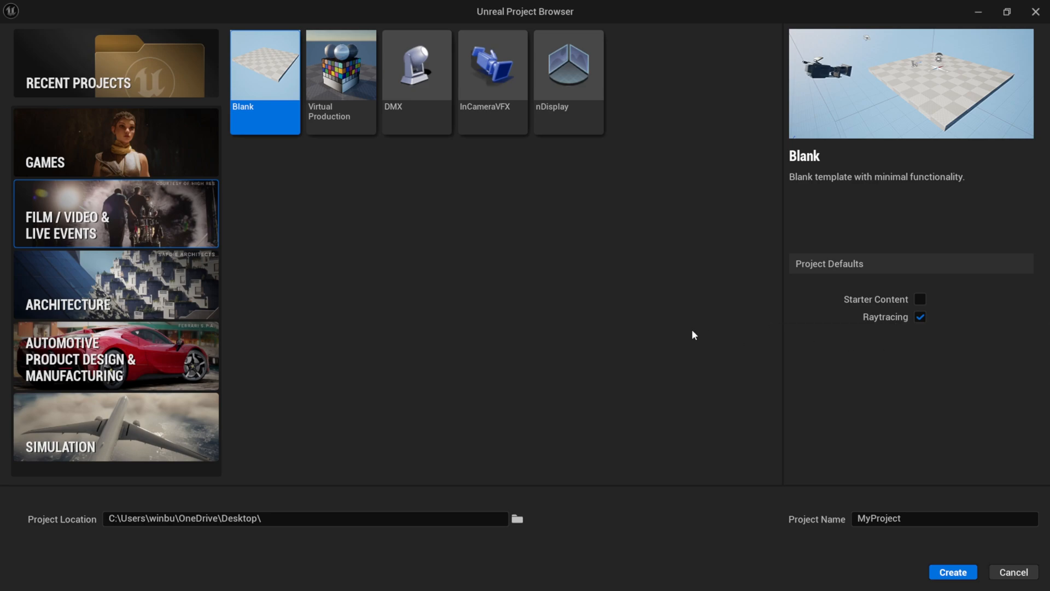
Create a Blank Film/Video project with Raytracing on and no Starter Content
{"action": "left_click", "coordinate": [951, 571]}
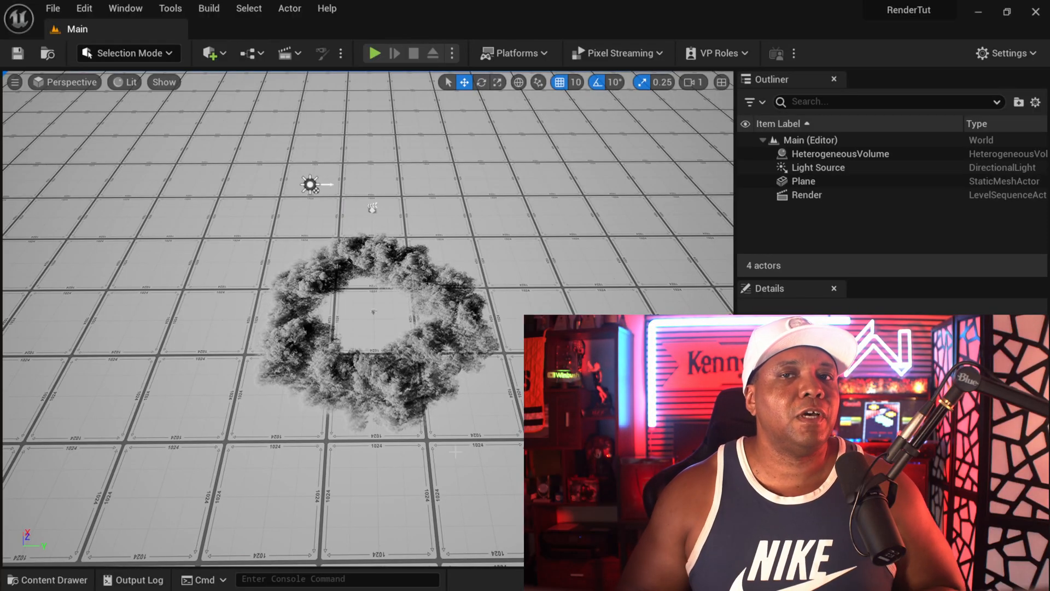
Bring up Project Settings and scroll the category list down to the Engine section
{"action": "left_click", "coordinate": [83, 7]}
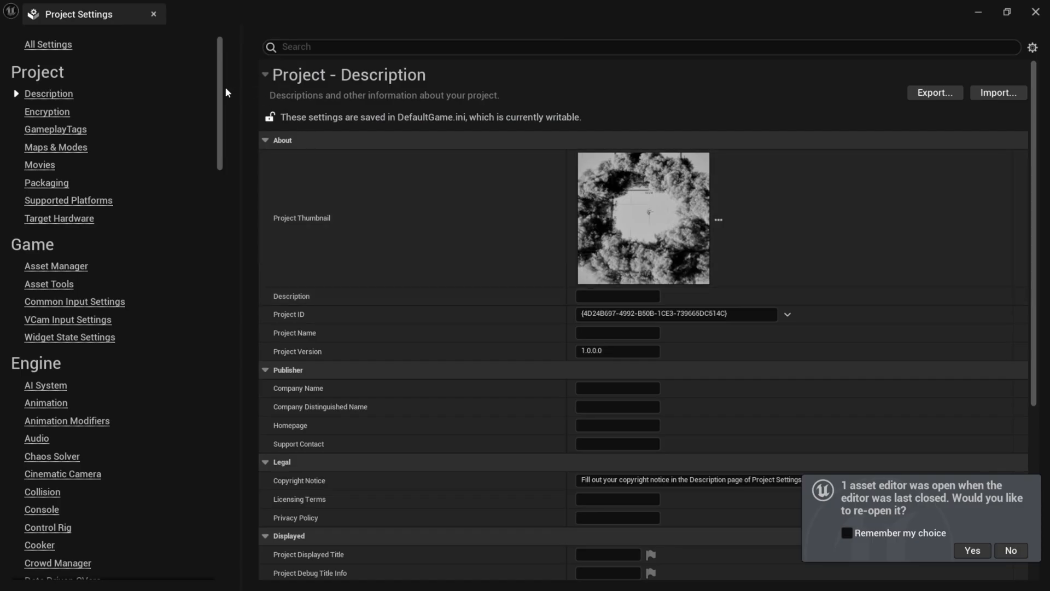
{"action": "scroll", "scroll_direction": "down", "scroll_amount": 3}
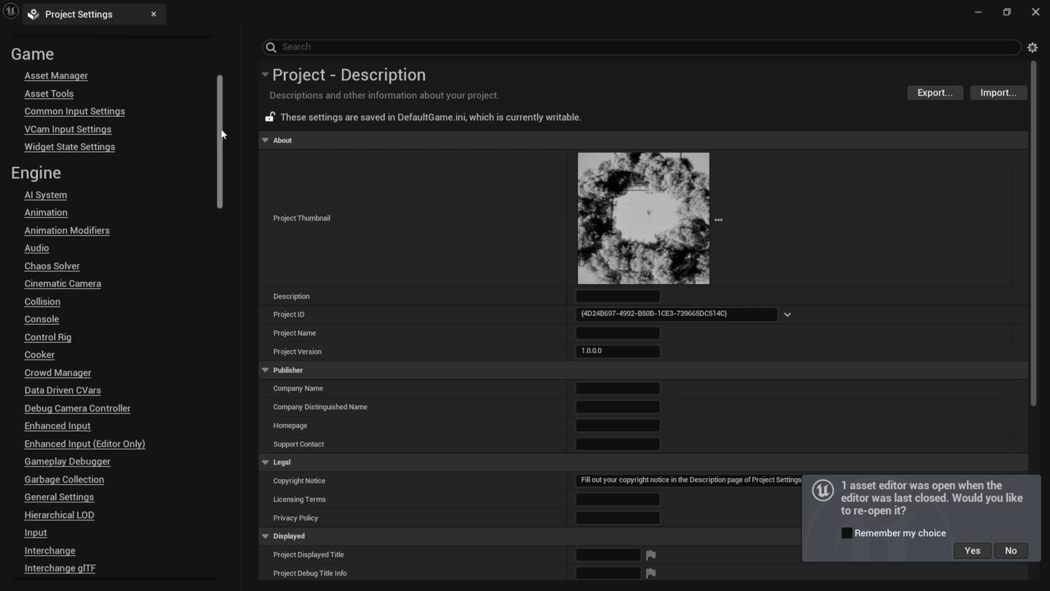
{"action": "scroll", "scroll_direction": "down", "scroll_amount": 3}
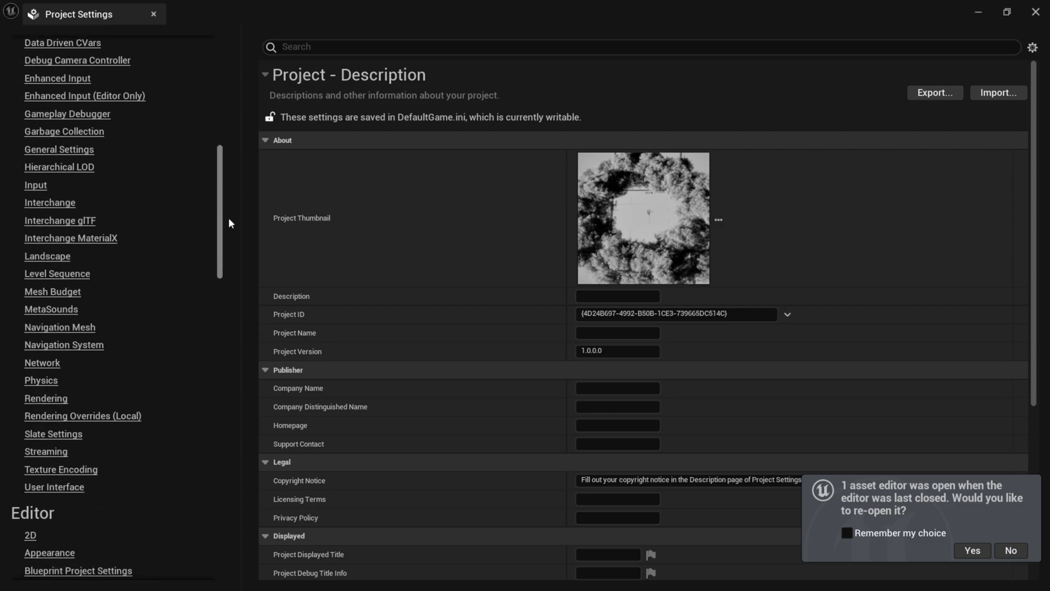
{"action": "mouse_move", "coordinate": [46, 398]}
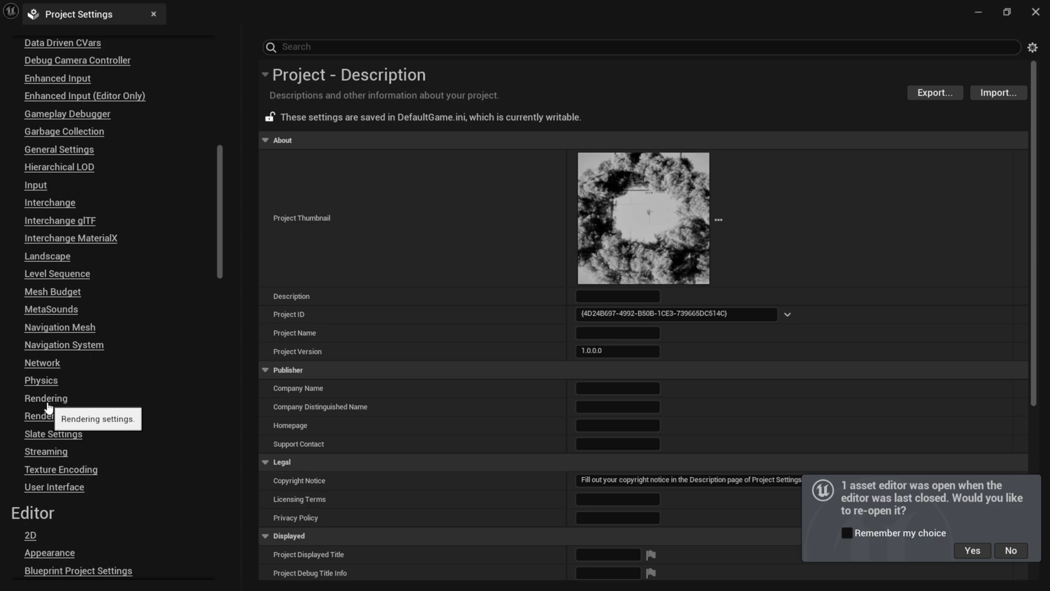
Check Engine > Rendering shows Support Hardware Ray Tracing and Path Tracing both ticked
{"action": "left_click", "coordinate": [46, 398]}
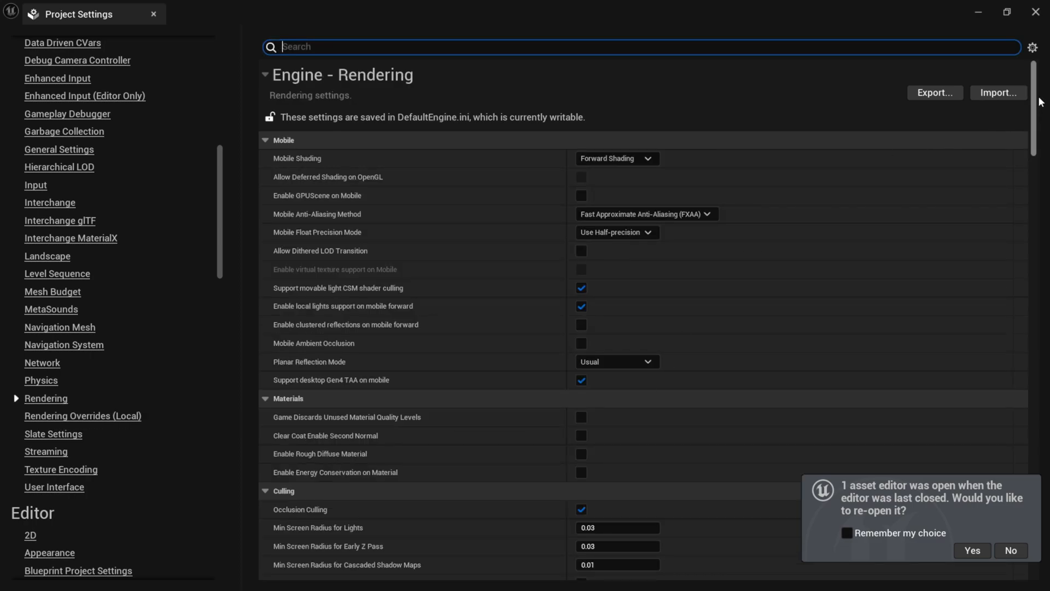
{"action": "scroll", "scroll_direction": "down", "scroll_amount": 3}
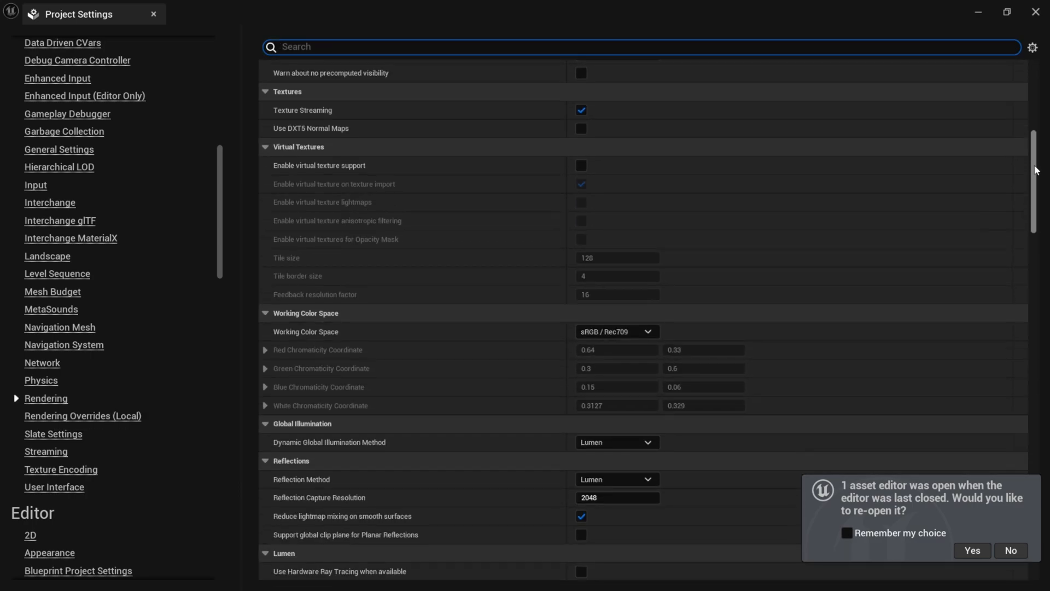
{"action": "scroll", "scroll_direction": "down", "scroll_amount": 3}
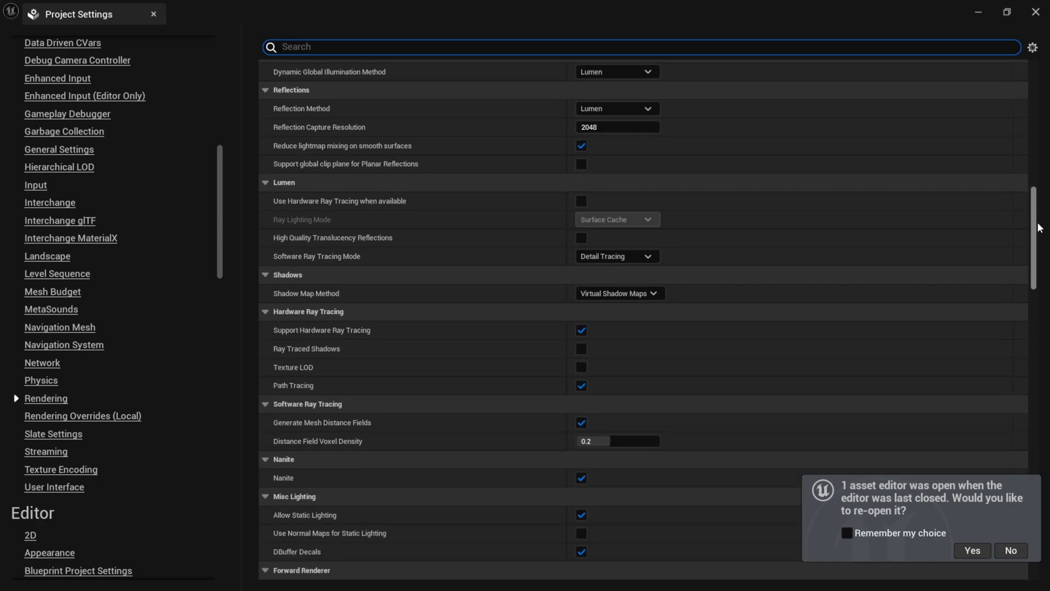
{"action": "scroll", "scroll_direction": "down", "scroll_amount": 3}
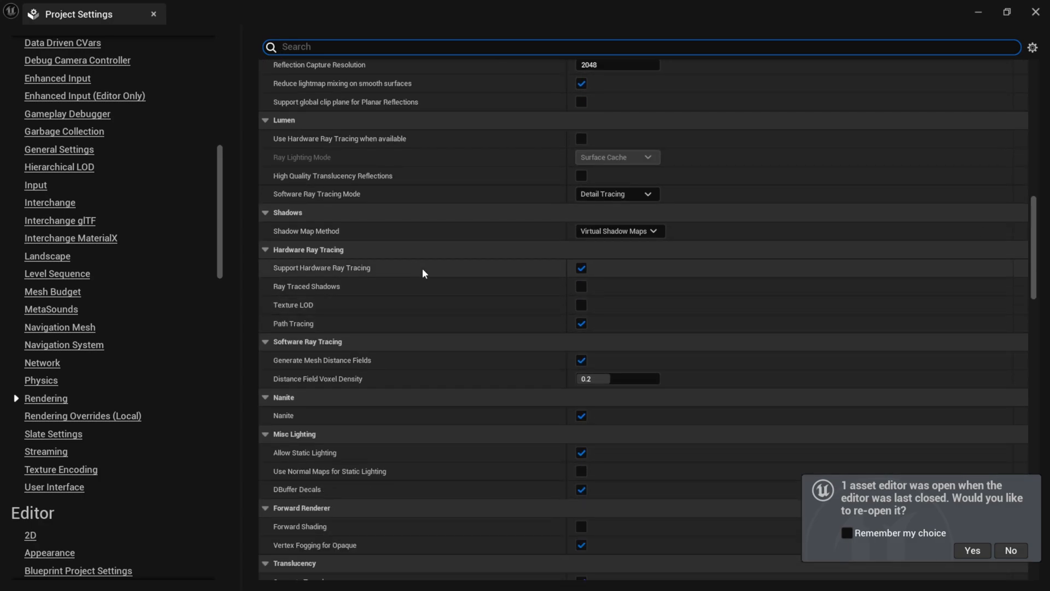
{"action": "mouse_move", "coordinate": [23, 404]}
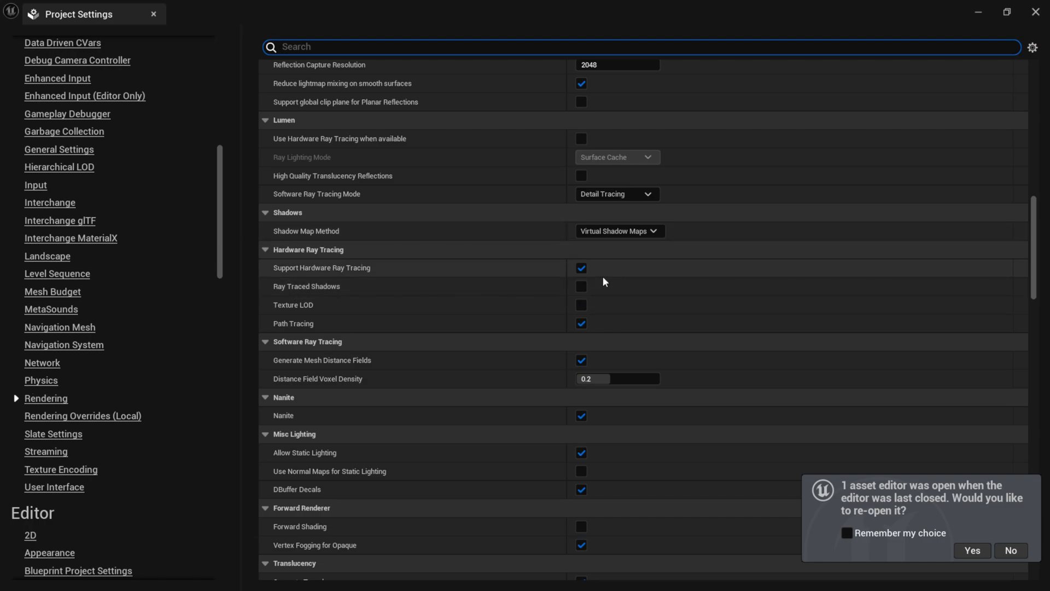
{"action": "mouse_move", "coordinate": [348, 315]}
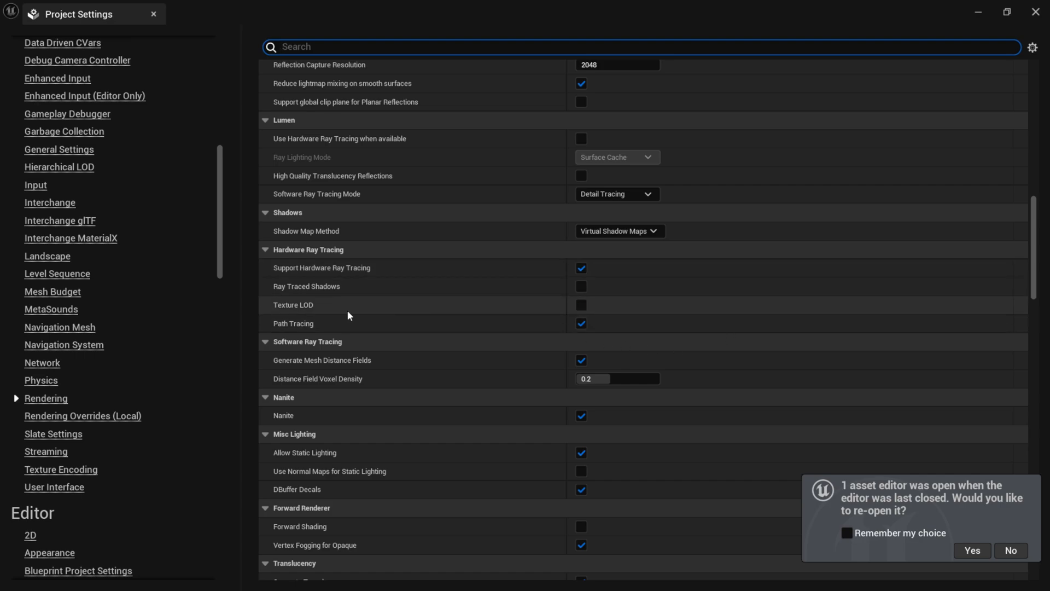
{"action": "left_click", "coordinate": [580, 324]}
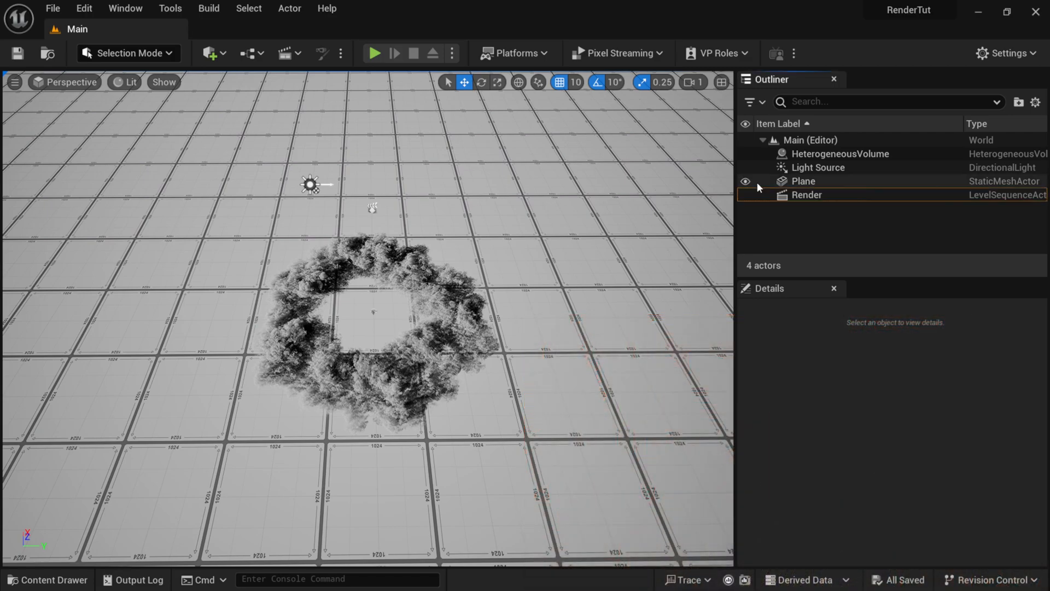
Select the Render actor in the Outliner and open its level sequence in Sequencer
{"action": "left_click", "coordinate": [806, 194]}
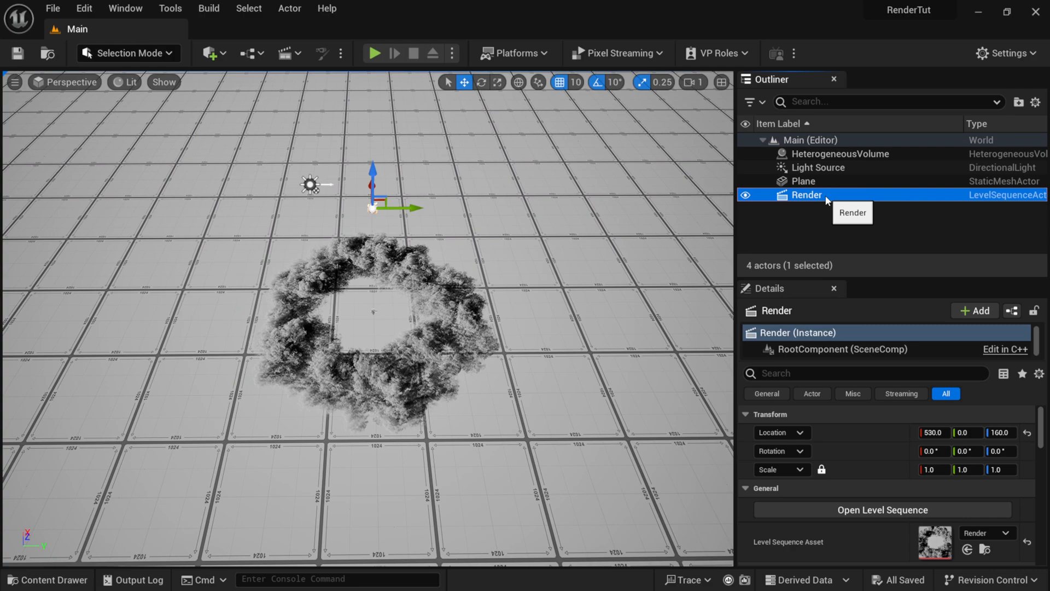
{"action": "left_click", "coordinate": [881, 509]}
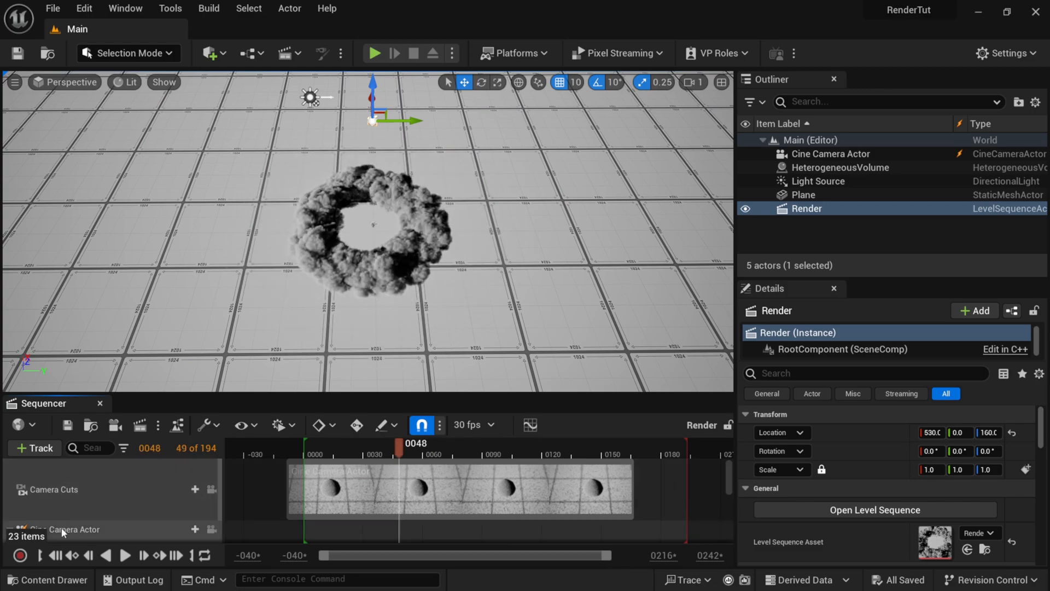
{"action": "left_click", "coordinate": [126, 555]}
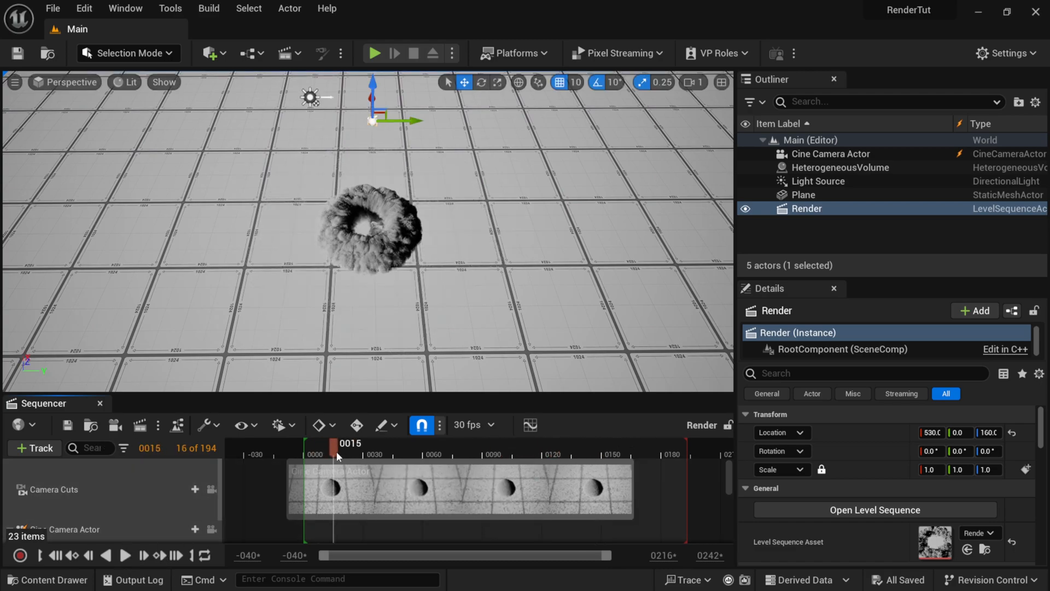
Scrub the Sequencer playhead through the shot to around frame 82 to preview the smoke ring
{"action": "left_click_drag", "start_coordinate": [337, 455], "coordinate": [442, 455]}
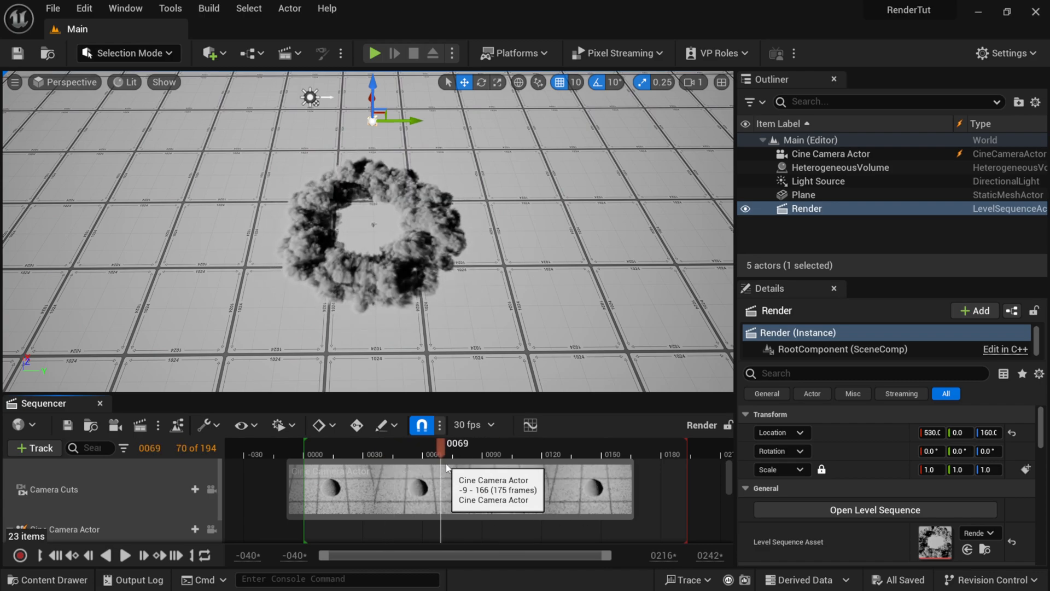
{"action": "left_click", "coordinate": [332, 443]}
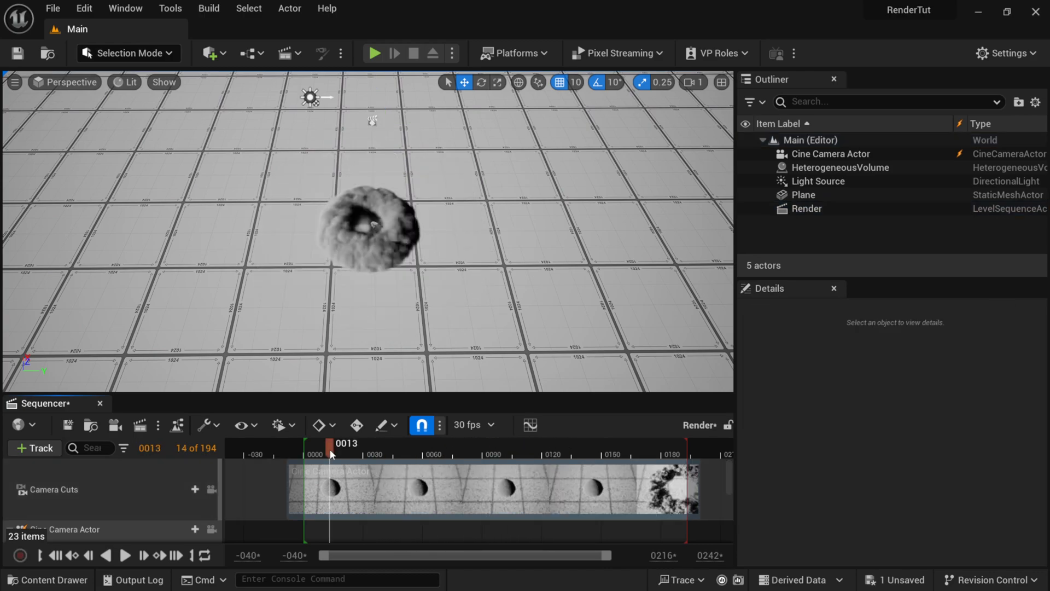
{"action": "left_click_drag", "start_coordinate": [329, 443], "coordinate": [467, 443]}
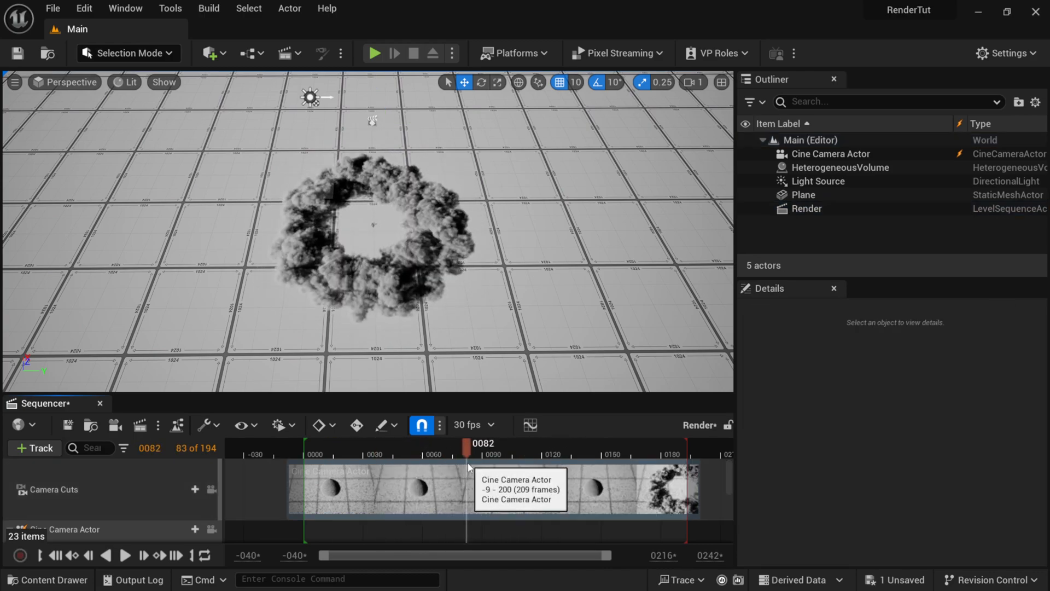
{"action": "left_click", "coordinate": [126, 82]}
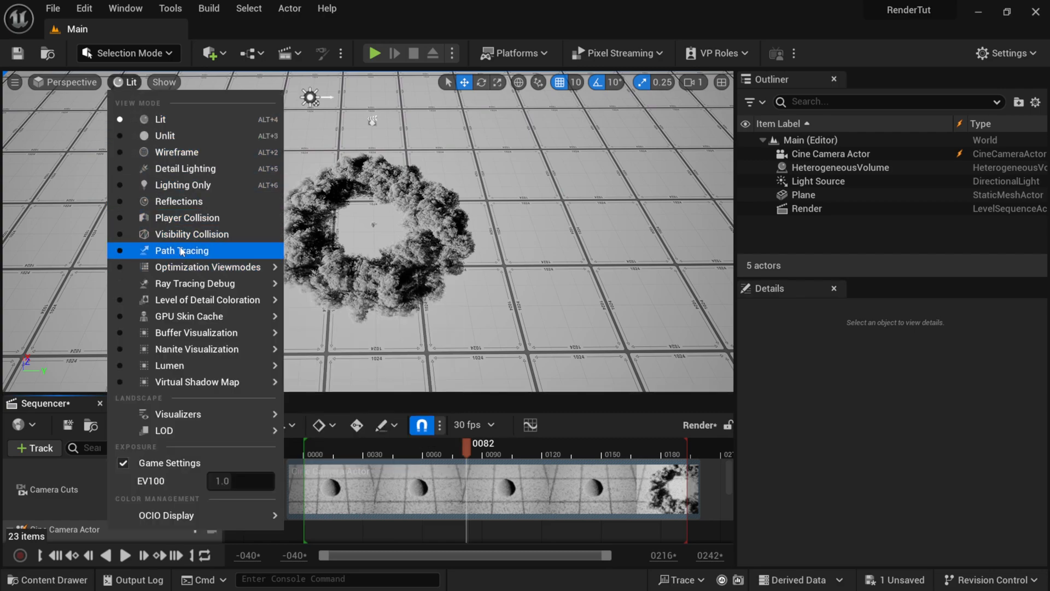
Set the viewport's view mode from Lit to Path Tracing
{"action": "left_click", "coordinate": [181, 250]}
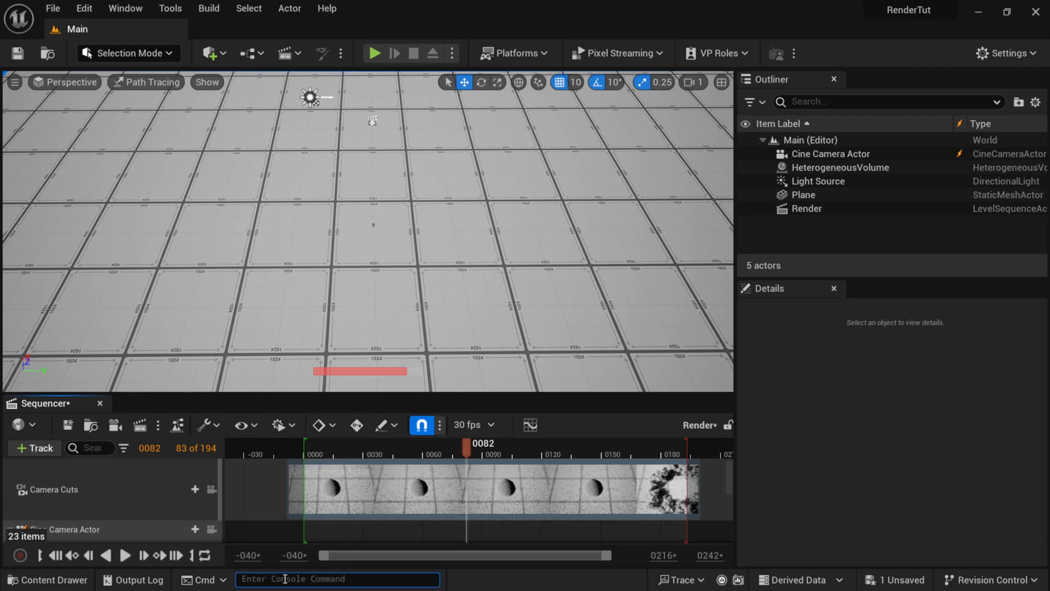
Enter the console command r.PathTracing.HeterogeneousVolumes 1 to path-trace the smoke volume
{"action": "type", "text": "r.pathtracing"}
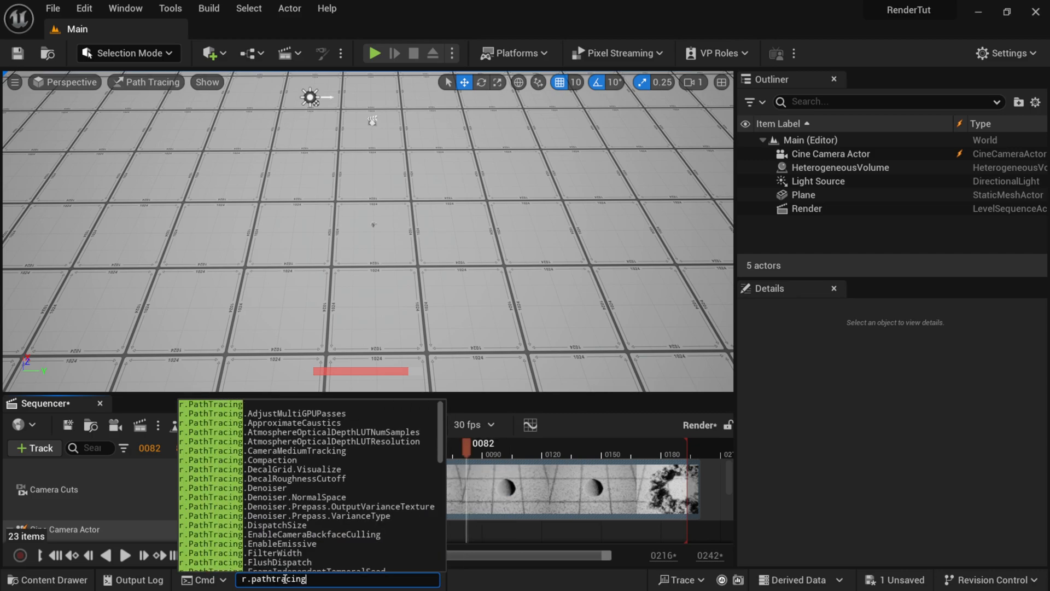
{"action": "type", "text": ".het"}
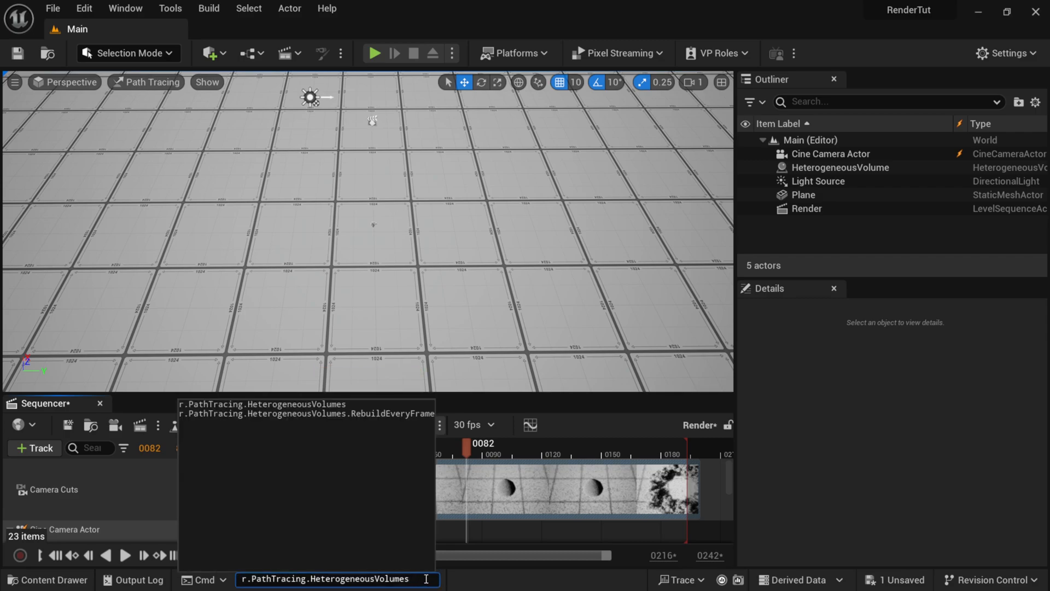
{"action": "type", "text": "1"}
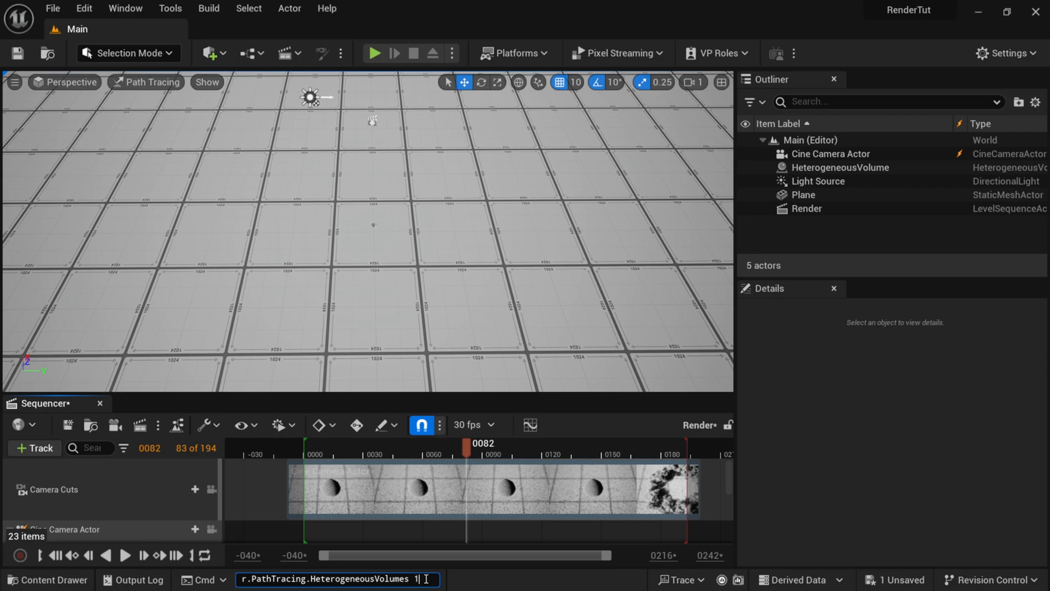
{"action": "key", "text": "enter"}
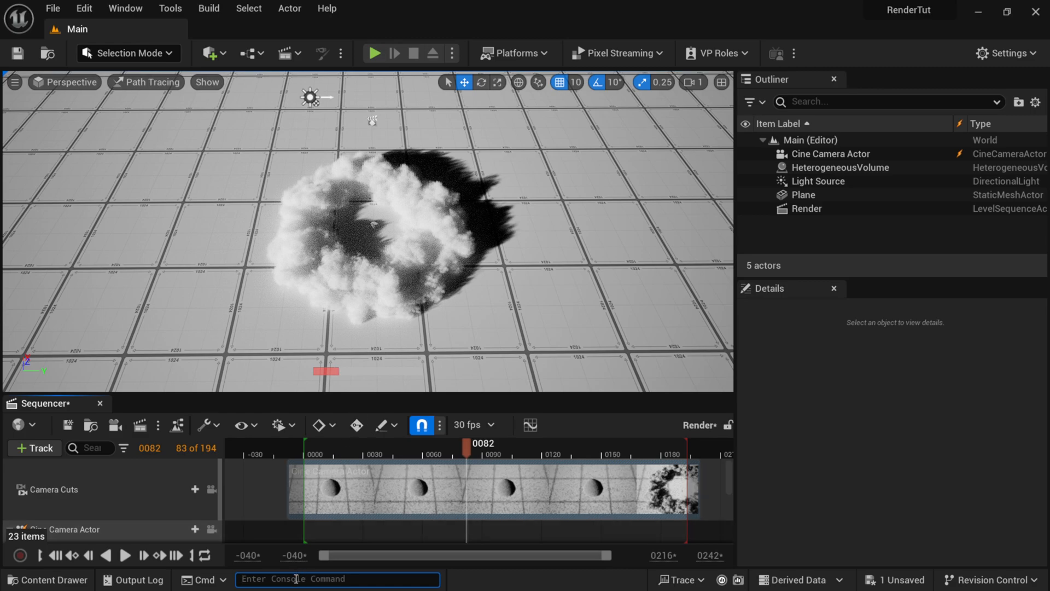
{"action": "type", "text": "r.pathTracing.HeterogeneousVolumes"}
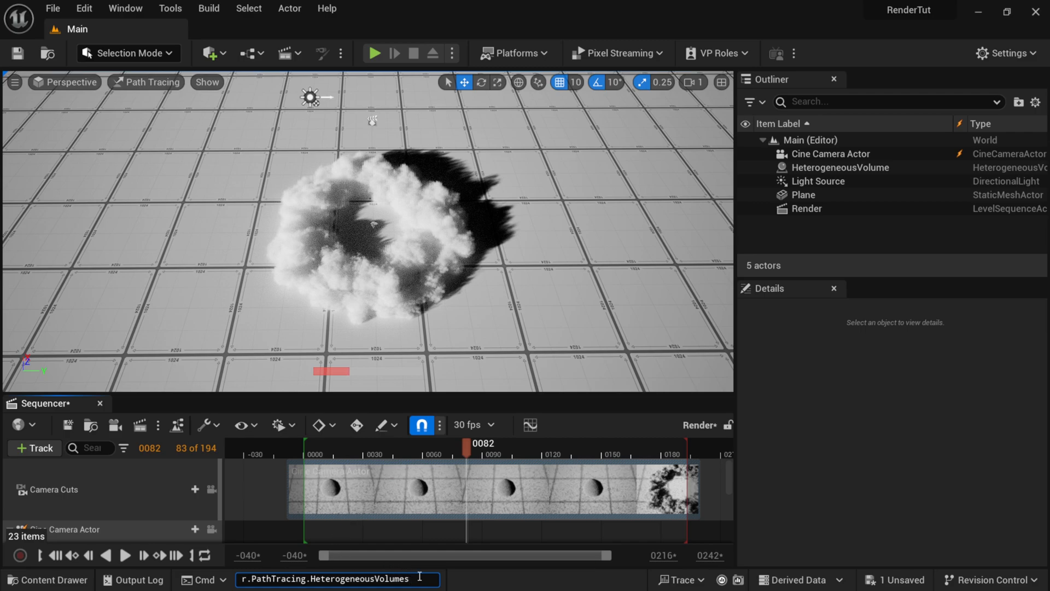
{"action": "type", "text": "1"}
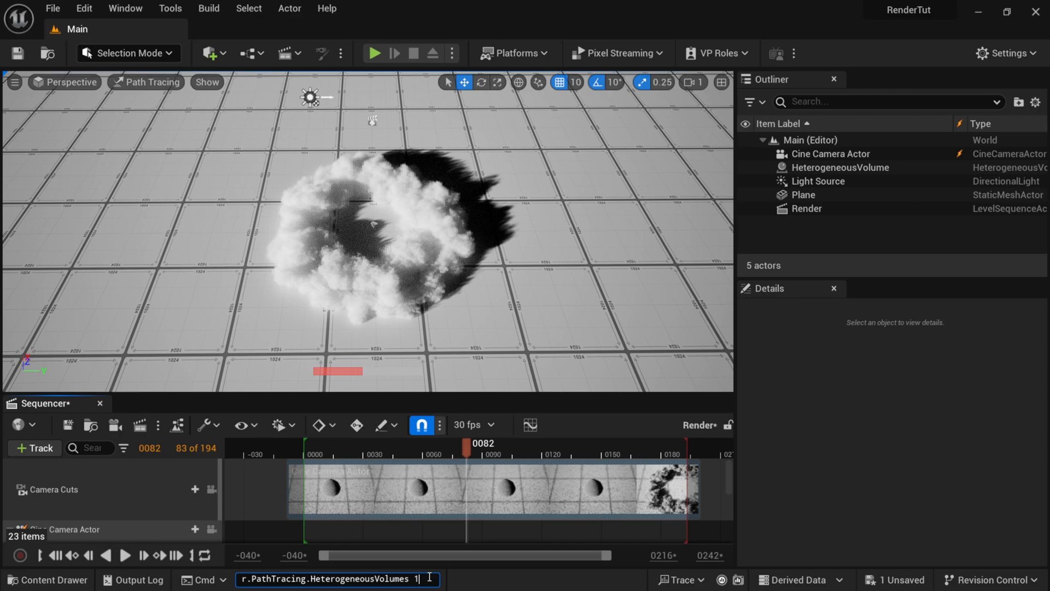
{"action": "triple_click", "coordinate": [335, 578]}
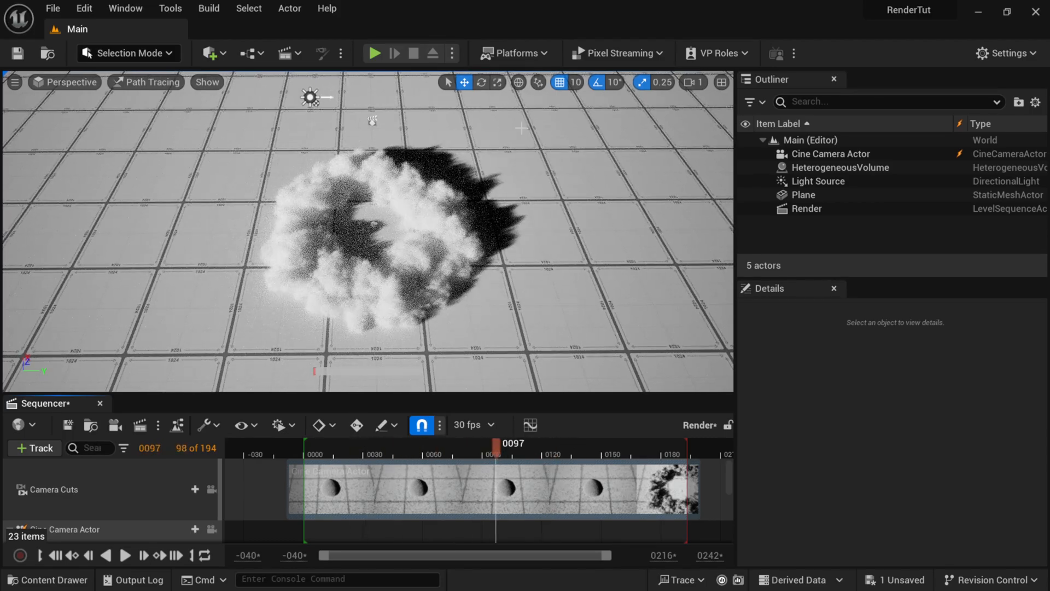
Select the Light Source actor and scrub the sequence around frame 80 to check the smoke shadows
{"action": "left_click", "coordinate": [816, 180]}
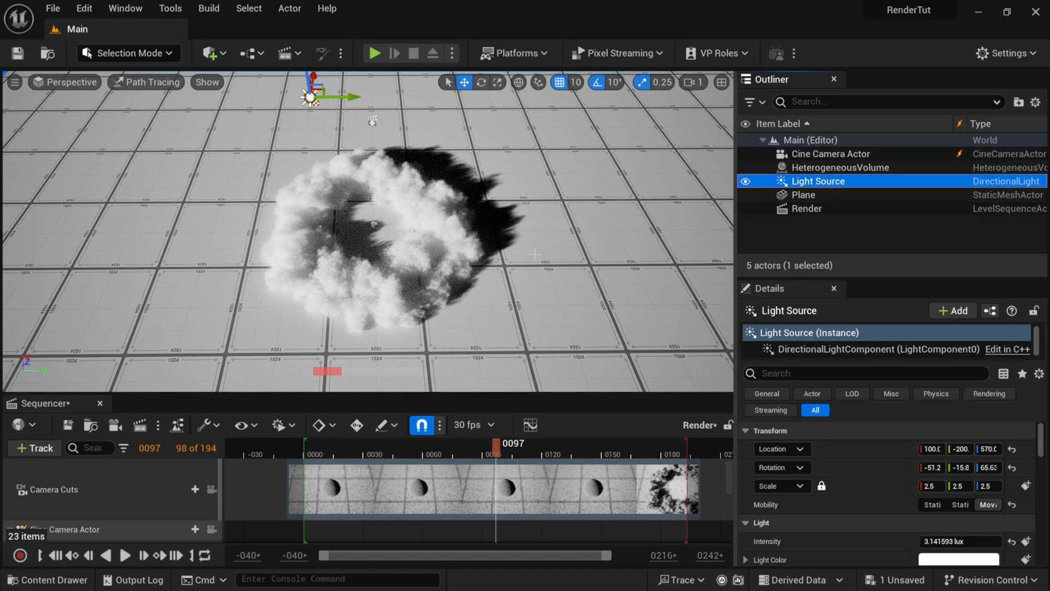
{"action": "left_click_drag", "start_coordinate": [499, 443], "coordinate": [542, 443]}
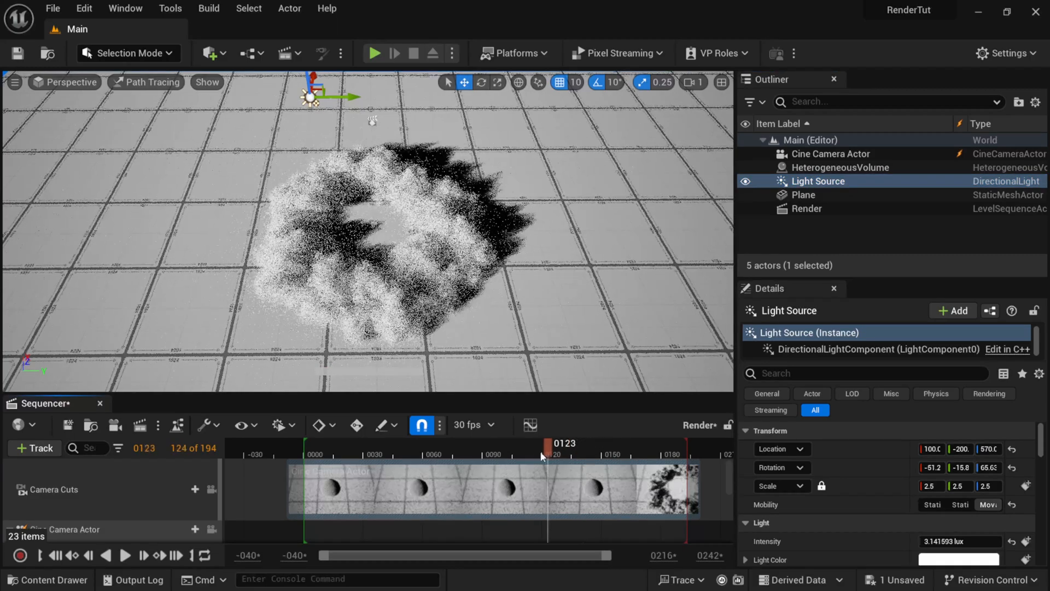
{"action": "left_click_drag", "start_coordinate": [552, 445], "coordinate": [463, 445]}
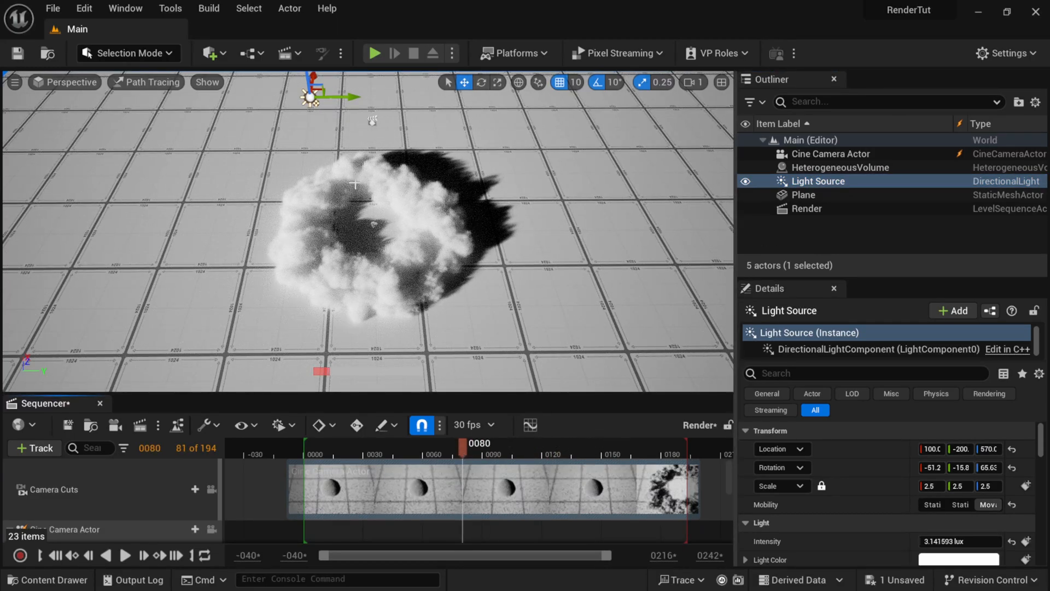
Place a Post Process Volume in the level with Infinite Extent (Unbound) enabled
{"action": "left_click", "coordinate": [209, 53]}
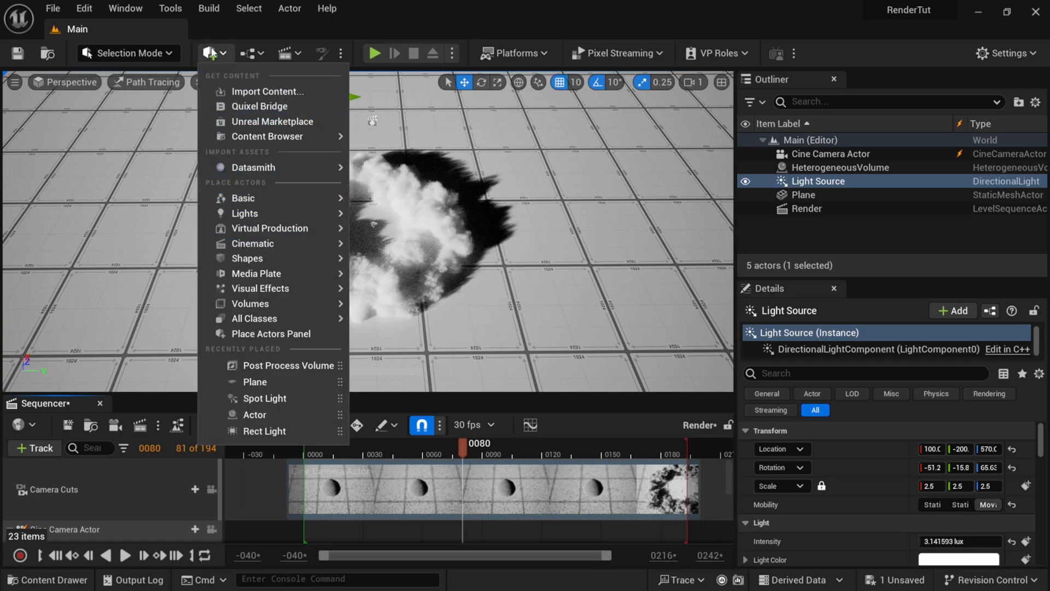
{"action": "mouse_move", "coordinate": [252, 243]}
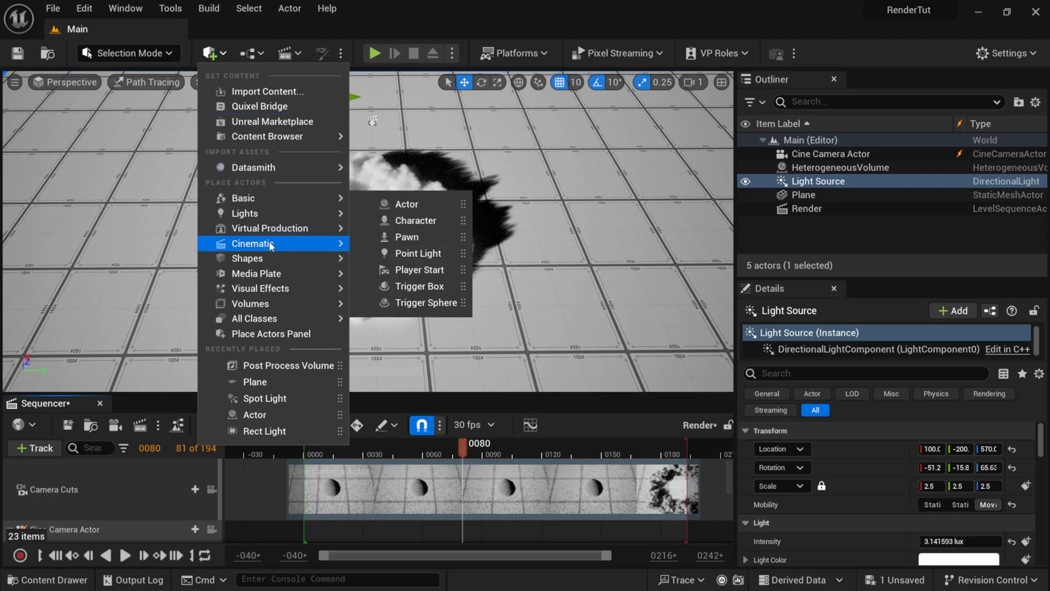
{"action": "mouse_move", "coordinate": [261, 288]}
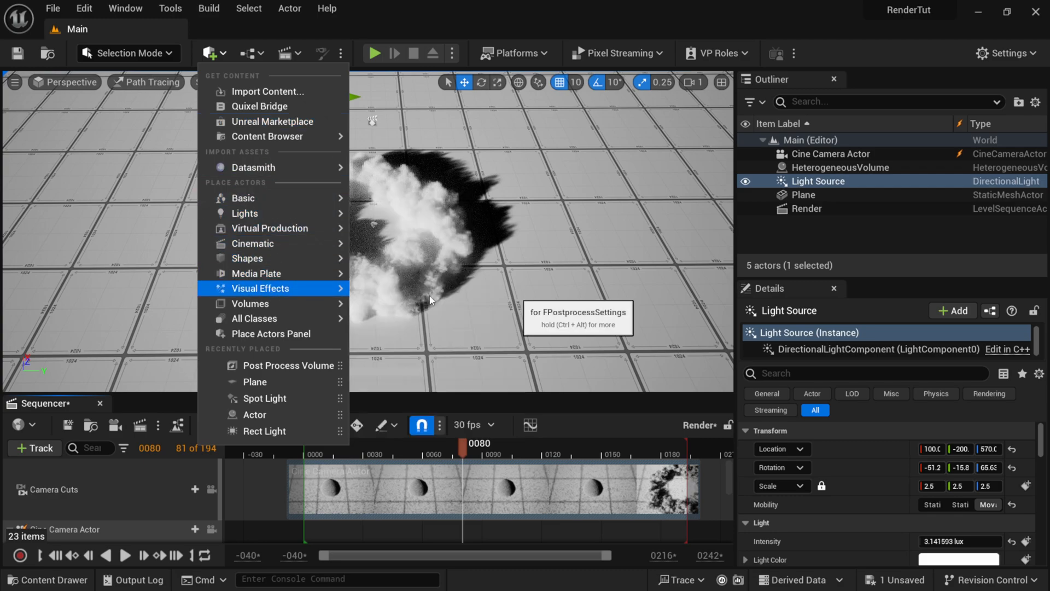
{"action": "left_click", "coordinate": [289, 366]}
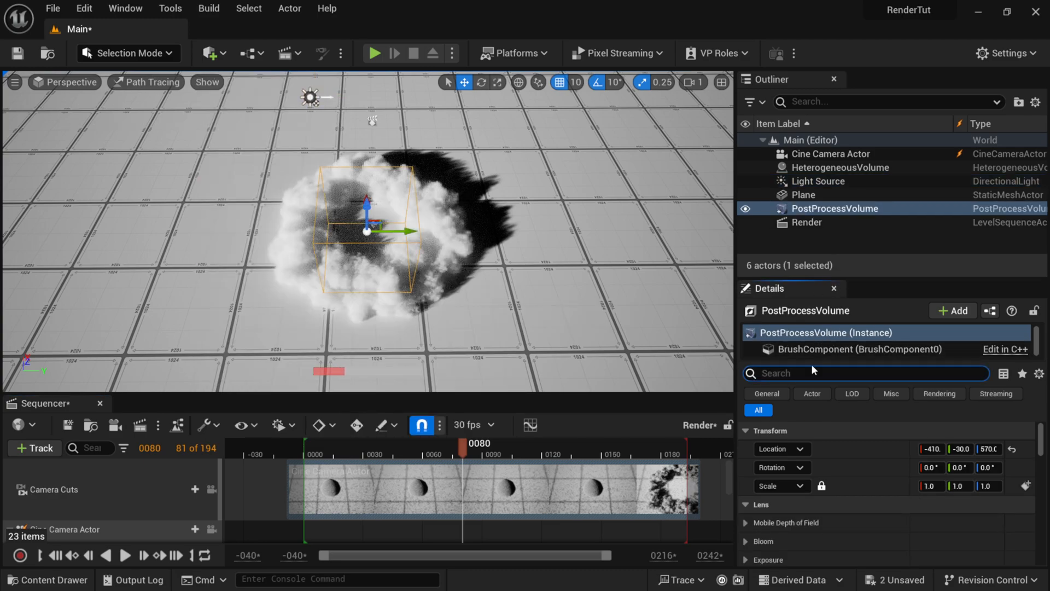
{"action": "type", "text": "unb"}
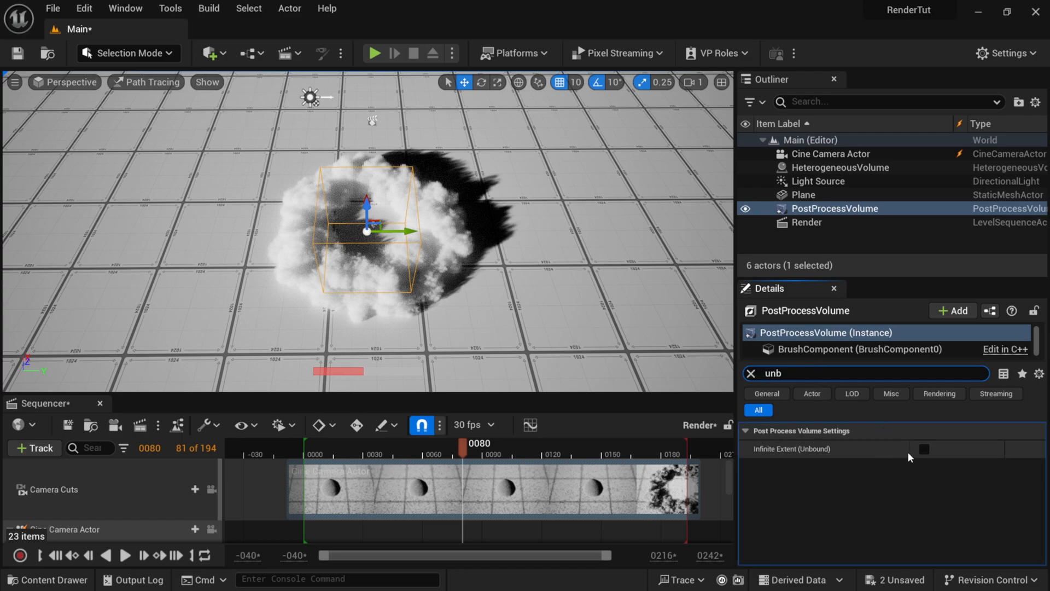
{"action": "left_click", "coordinate": [924, 449]}
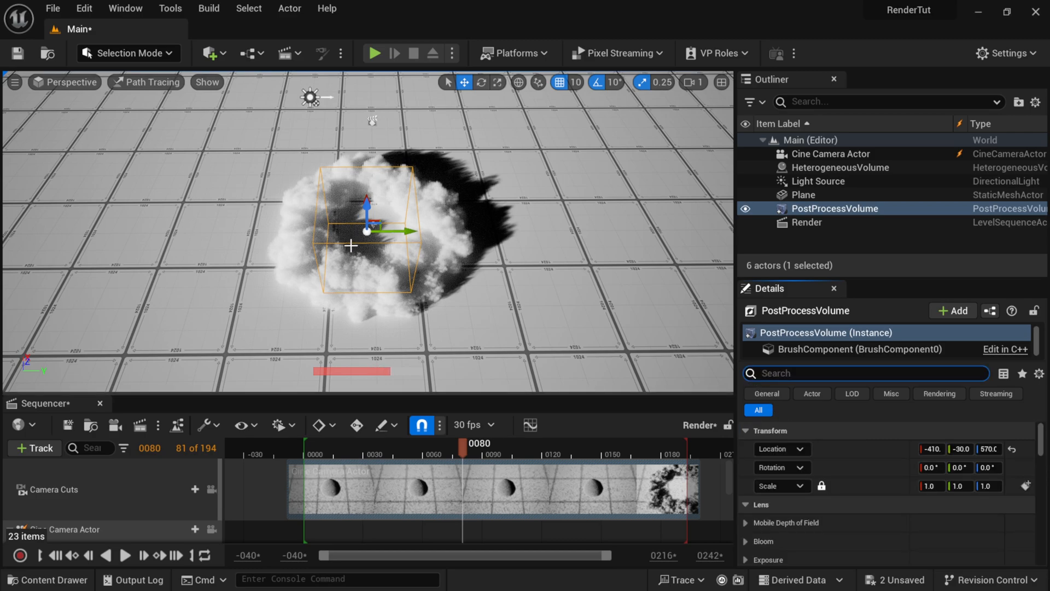
{"action": "left_click", "coordinate": [1011, 448]}
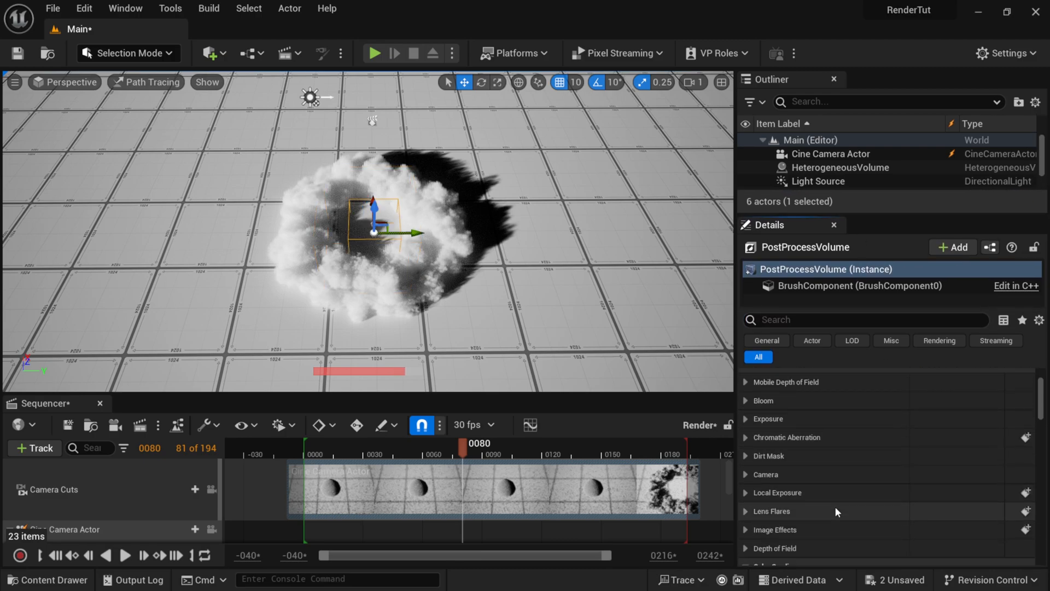
Override its Path Tracing settings: Max Bounces, Samples Per Pixel, Max Path Exposure and Denoiser
{"action": "scroll", "scroll_direction": "down", "scroll_amount": 3}
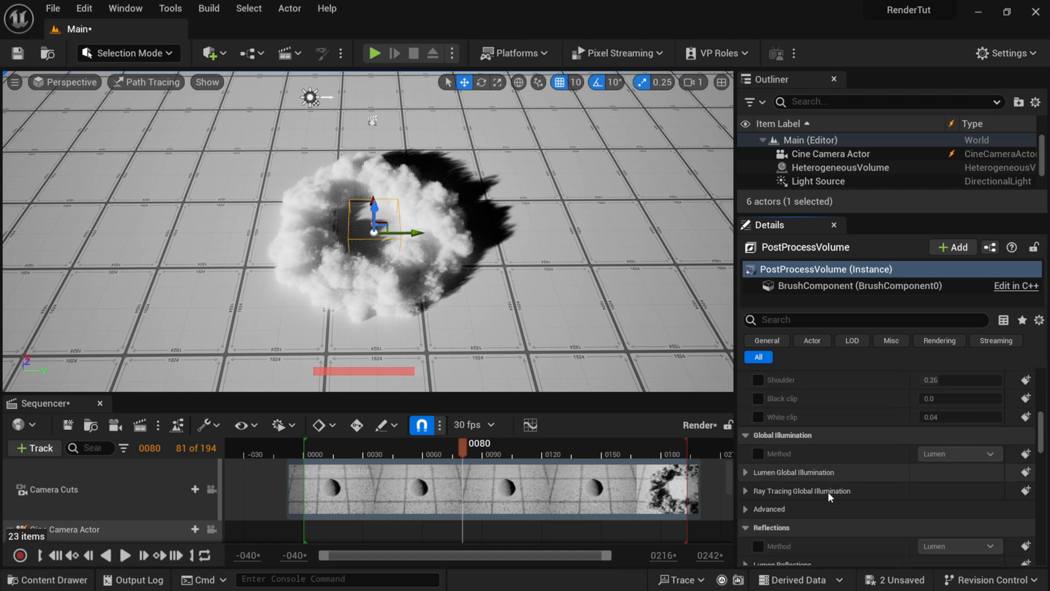
{"action": "scroll", "scroll_direction": "down", "scroll_amount": 3}
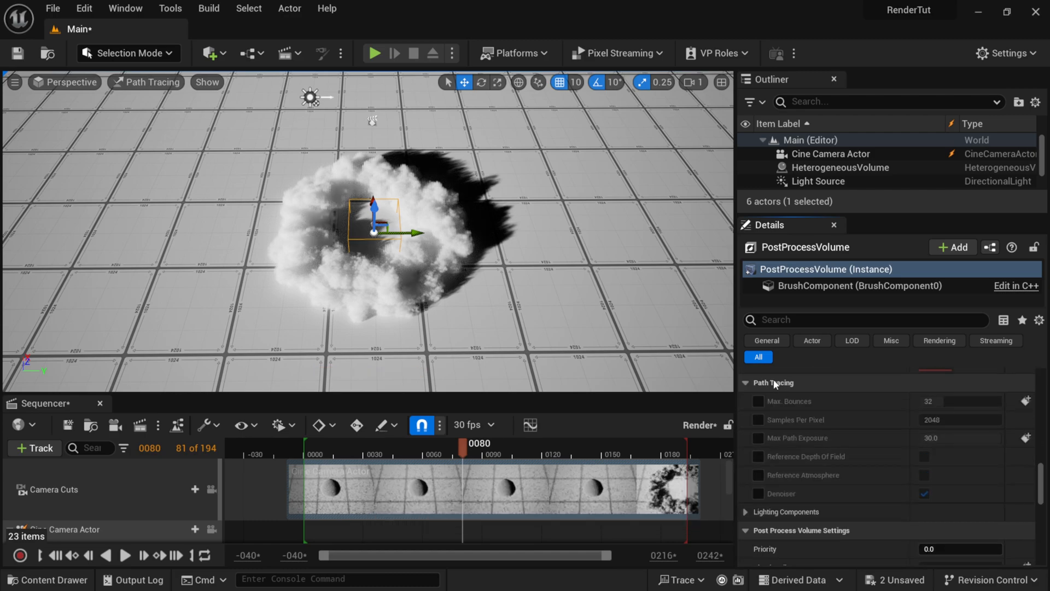
{"action": "left_click", "coordinate": [756, 400]}
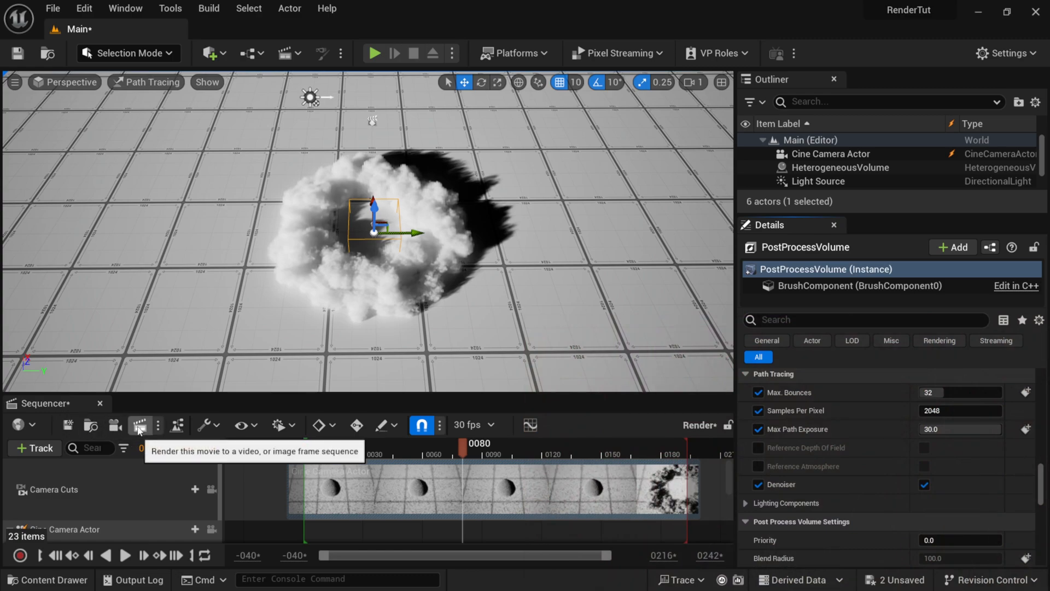
In the Movie Render Queue job config, replace Deferred Rendering with the Path Tracer setting
{"action": "left_click", "coordinate": [139, 424]}
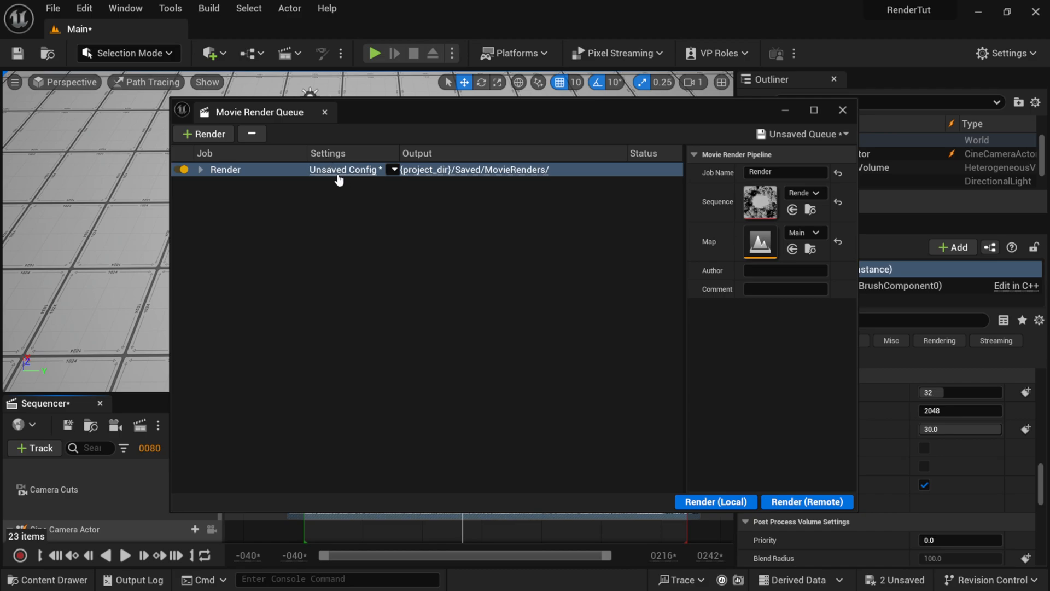
{"action": "left_click", "coordinate": [344, 169]}
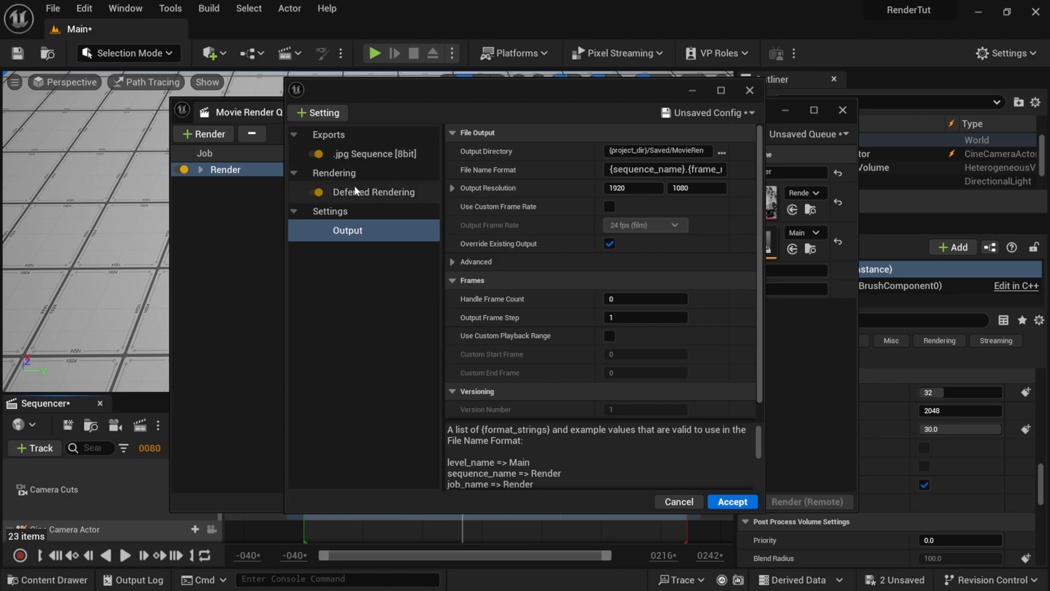
{"action": "left_click", "coordinate": [375, 192]}
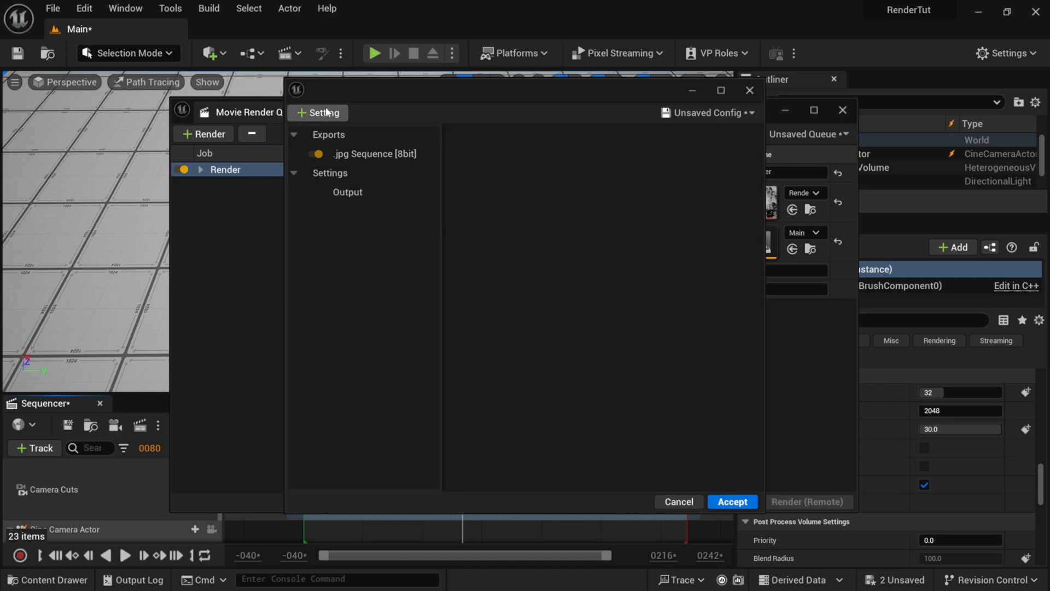
{"action": "mouse_move", "coordinate": [327, 117]}
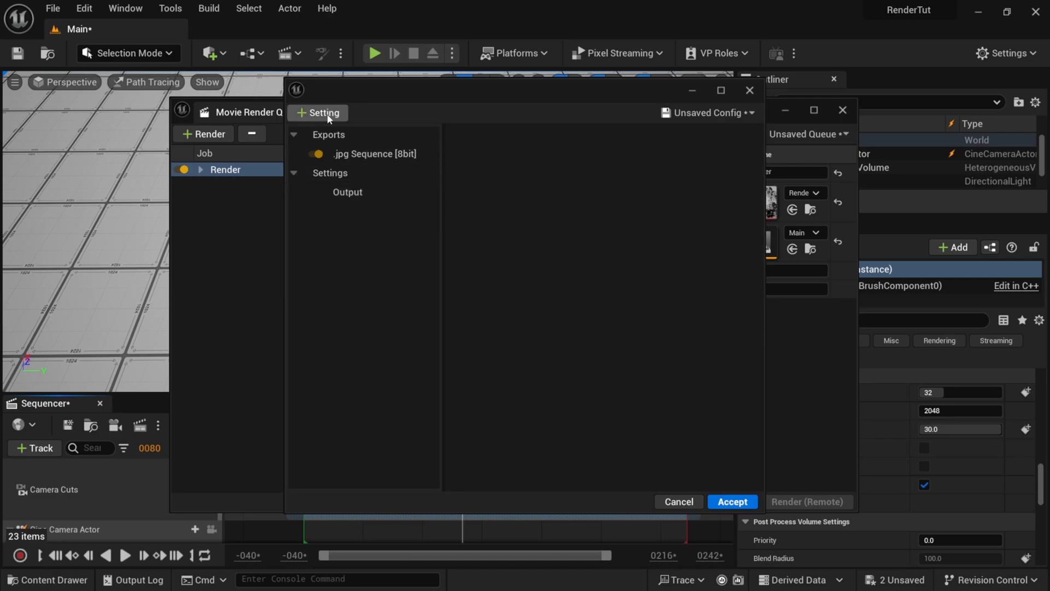
{"action": "left_click", "coordinate": [318, 113]}
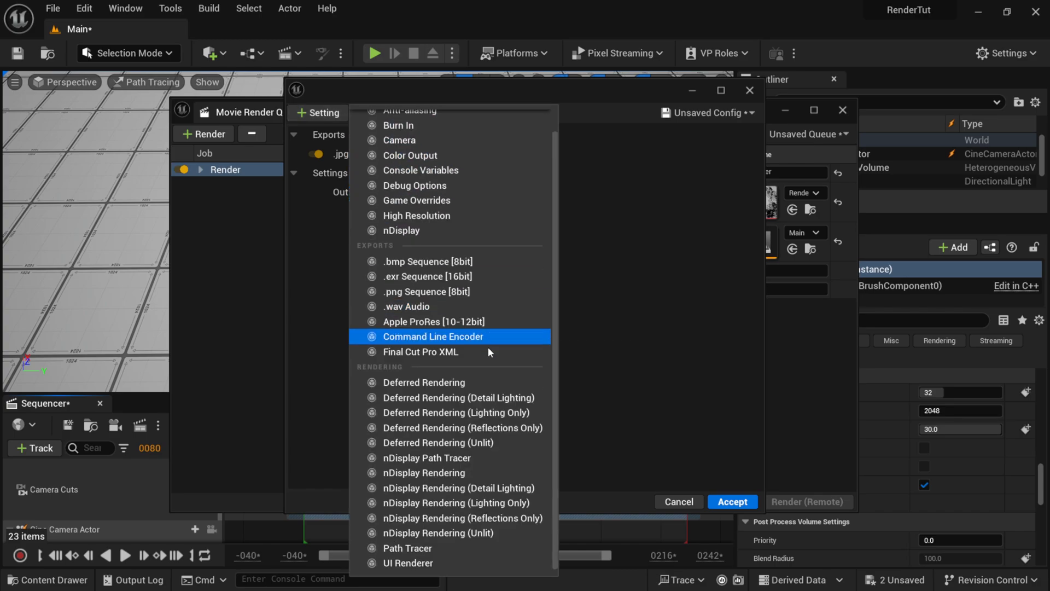
{"action": "mouse_move", "coordinate": [407, 548]}
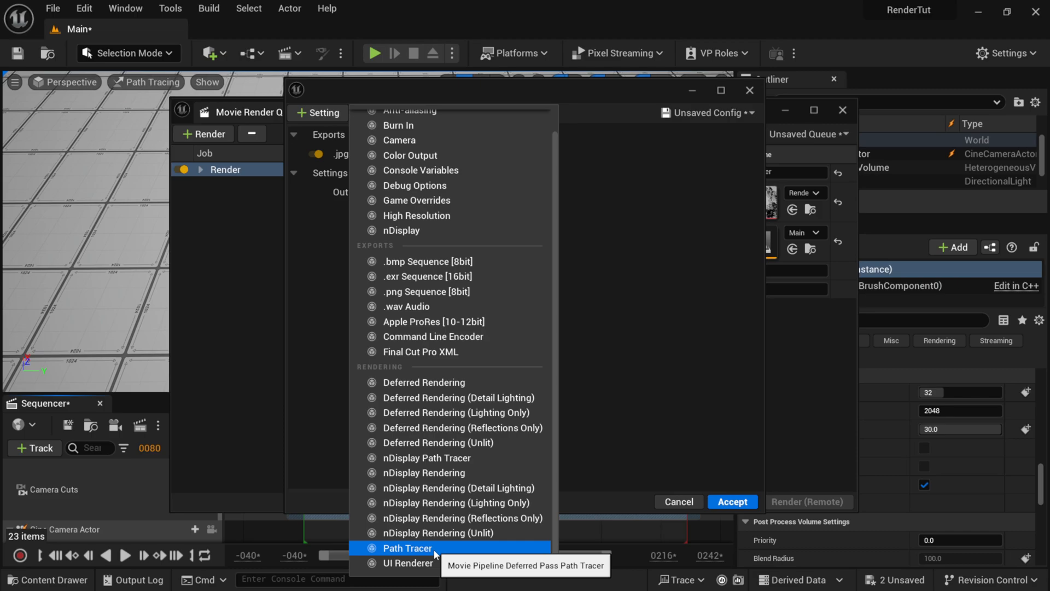
{"action": "left_click", "coordinate": [408, 548]}
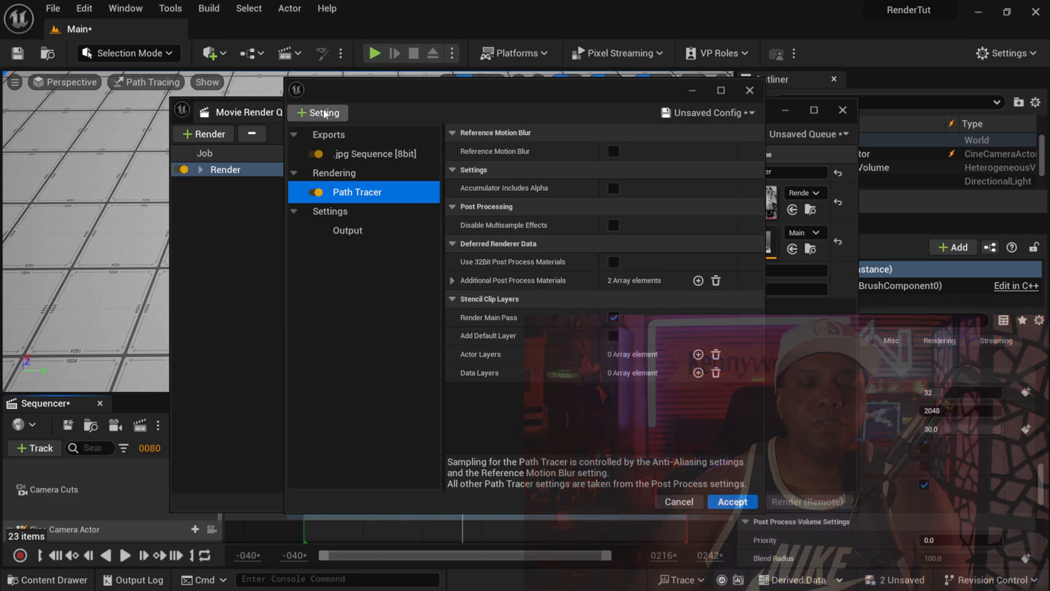
Add Anti-aliasing with Spatial Sample Count 500 and Override Anti Aliasing ticked, method None
{"action": "left_click", "coordinate": [359, 230]}
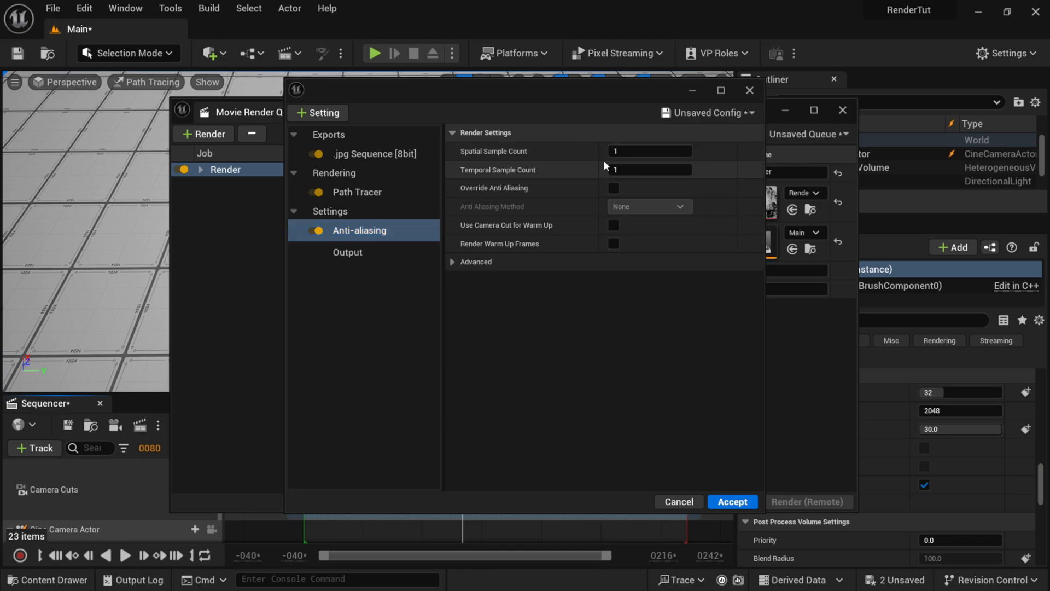
{"action": "type", "text": "500"}
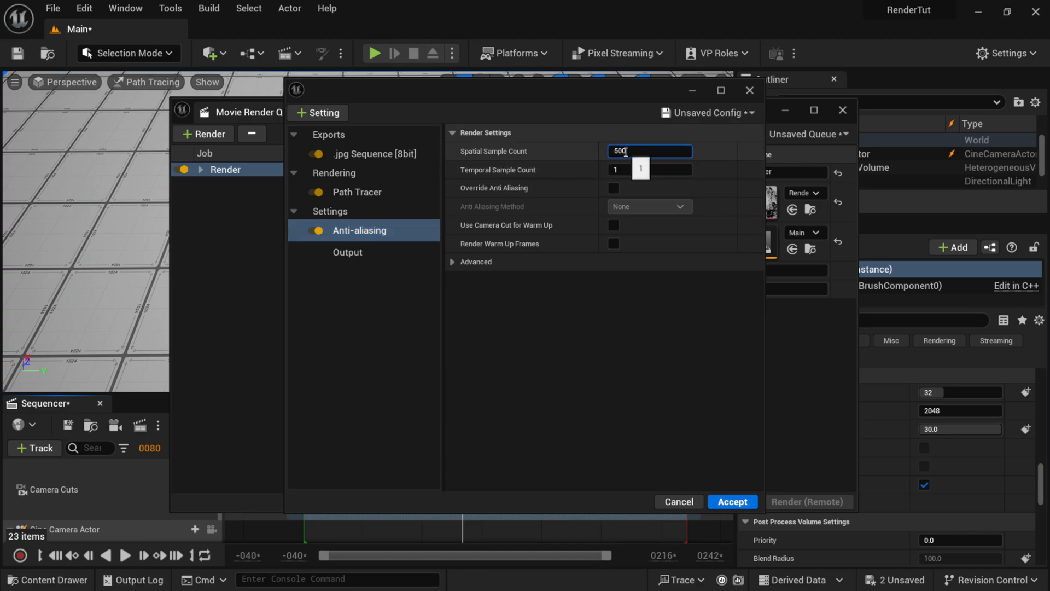
{"action": "type", "text": "500"}
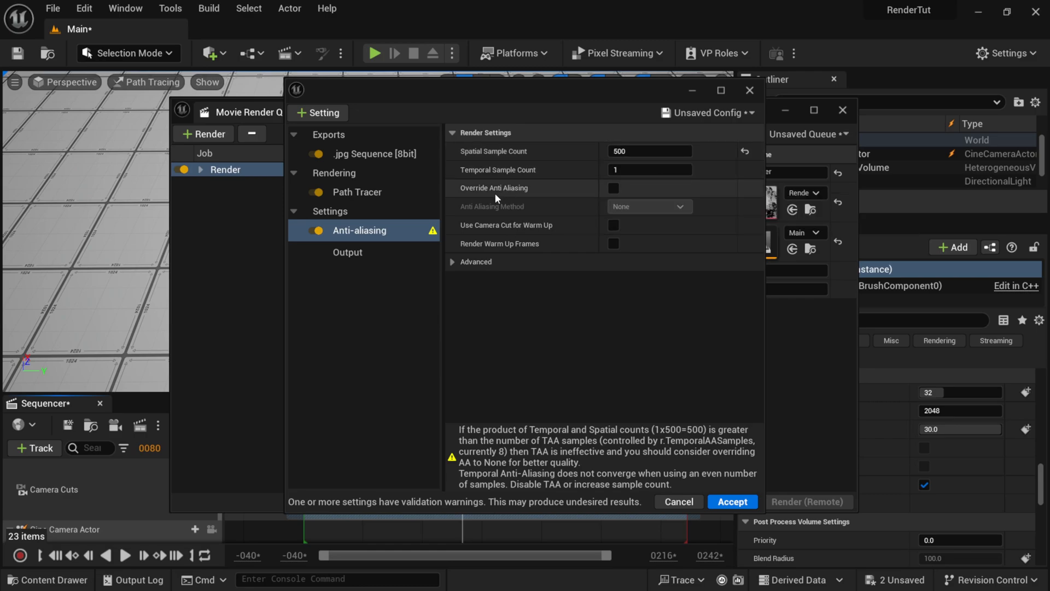
{"action": "left_click", "coordinate": [612, 188]}
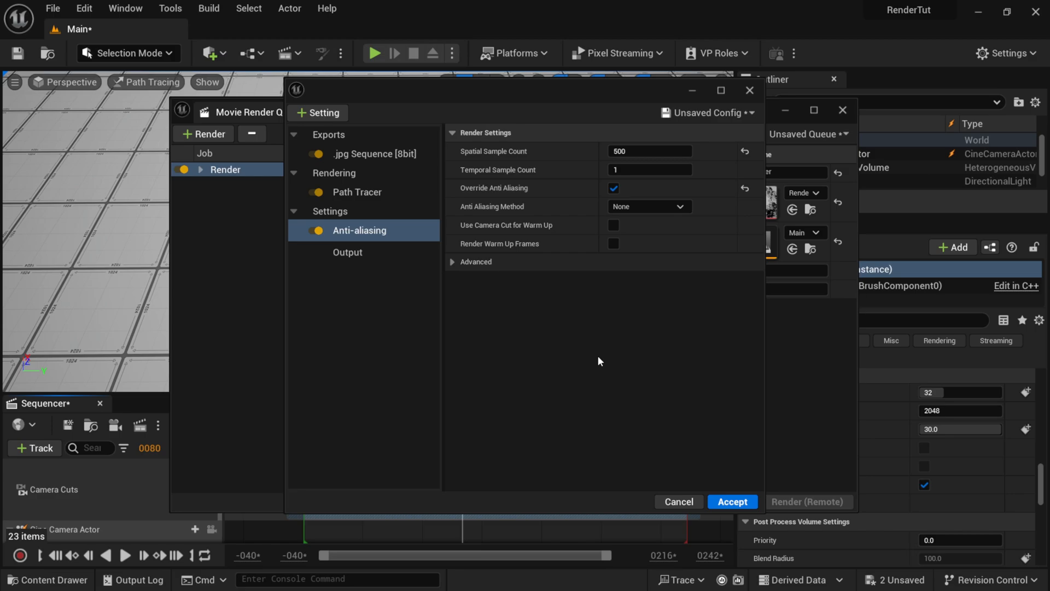
{"action": "mouse_move", "coordinate": [479, 364]}
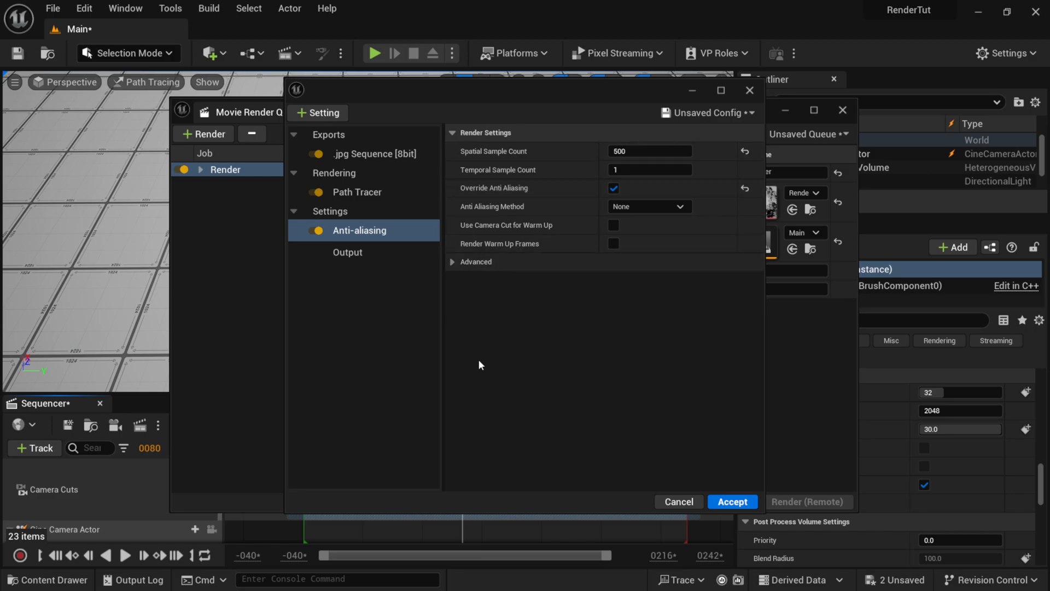